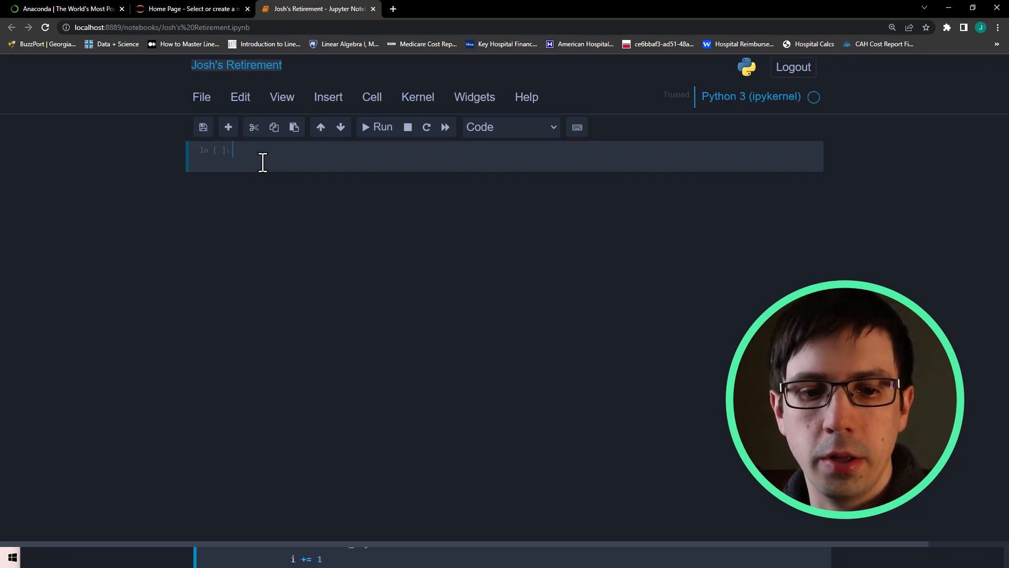
- Write the header def howsoon(deposit,Rate,B,FIRE):, fixing the mistyped first parameter to deposit
{"action": "type", "text": "def"}
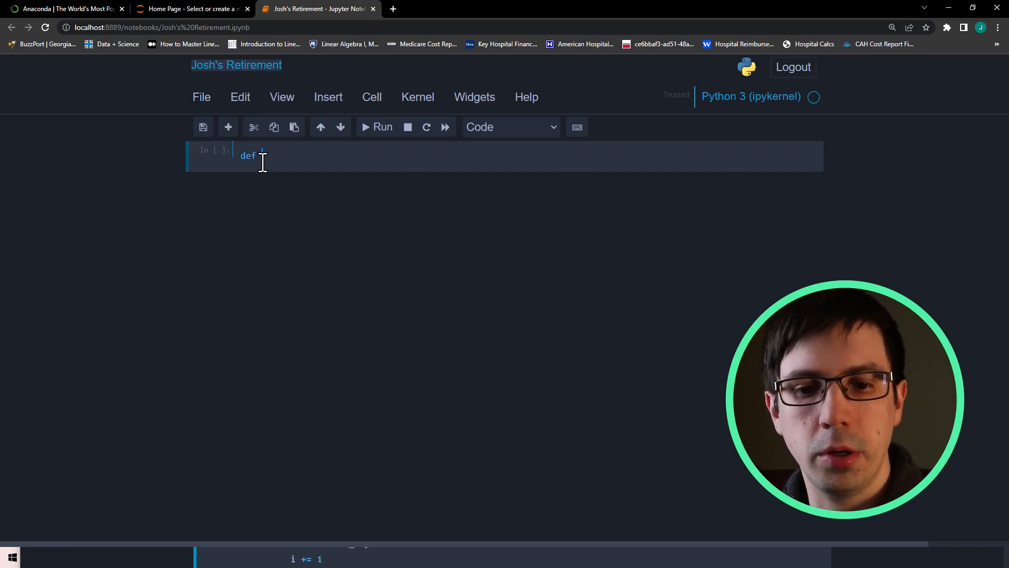
{"action": "type", "text": "howsoon()"}
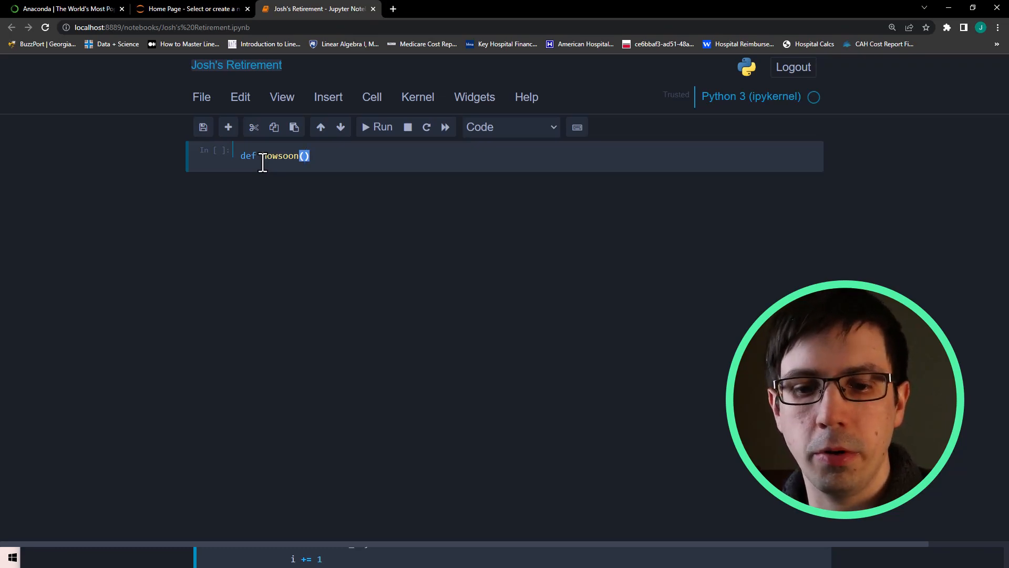
{"action": "type", "text": ",,,"}
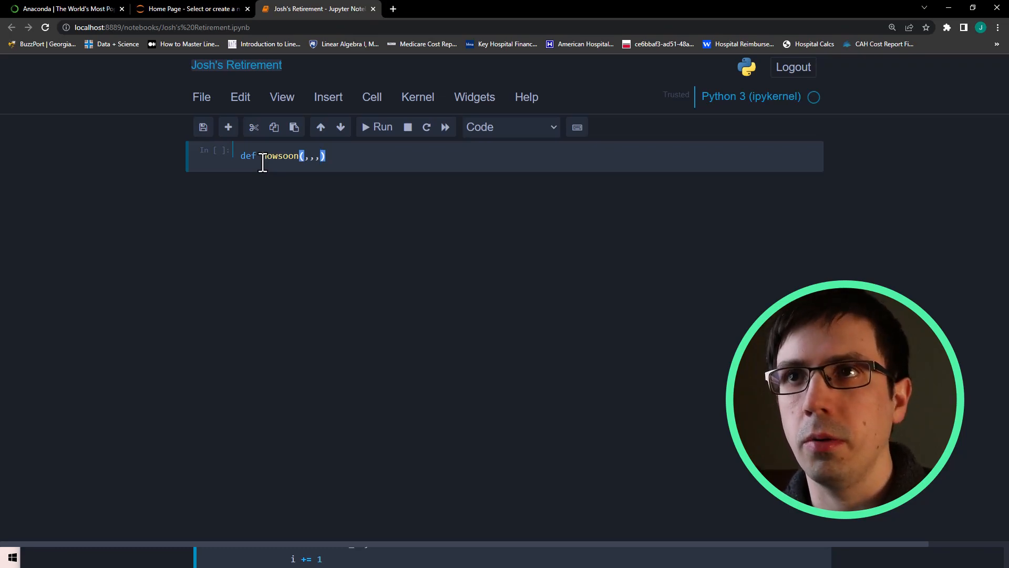
{"action": "type", "text": "FIRE"}
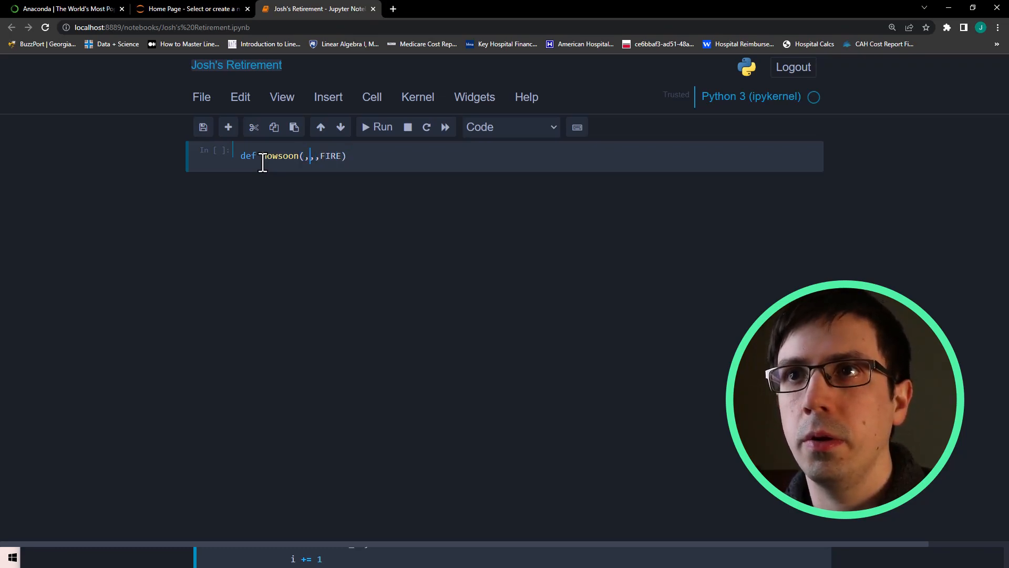
{"action": "type", "text": "B"}
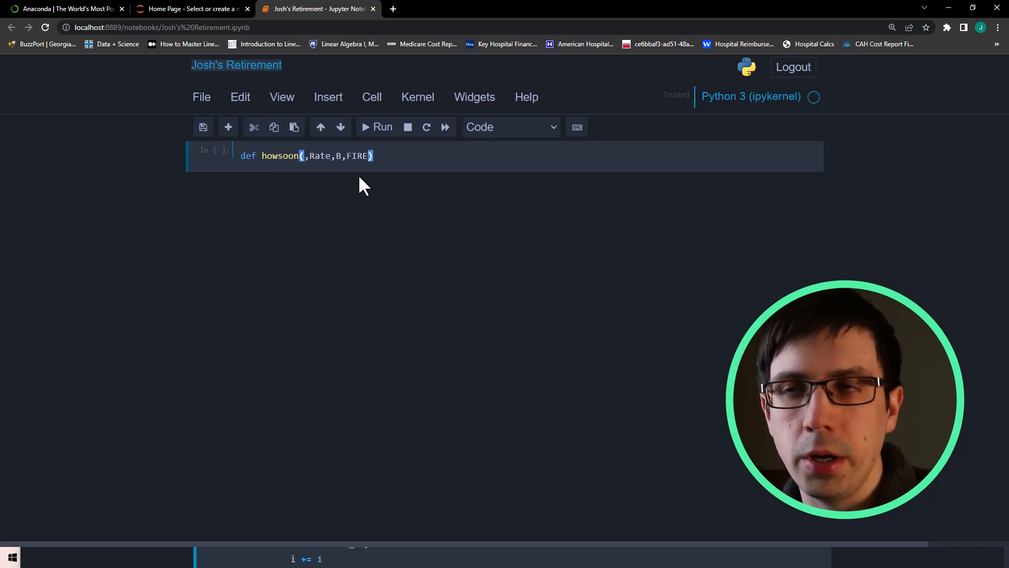
{"action": "type", "text": "paych"}
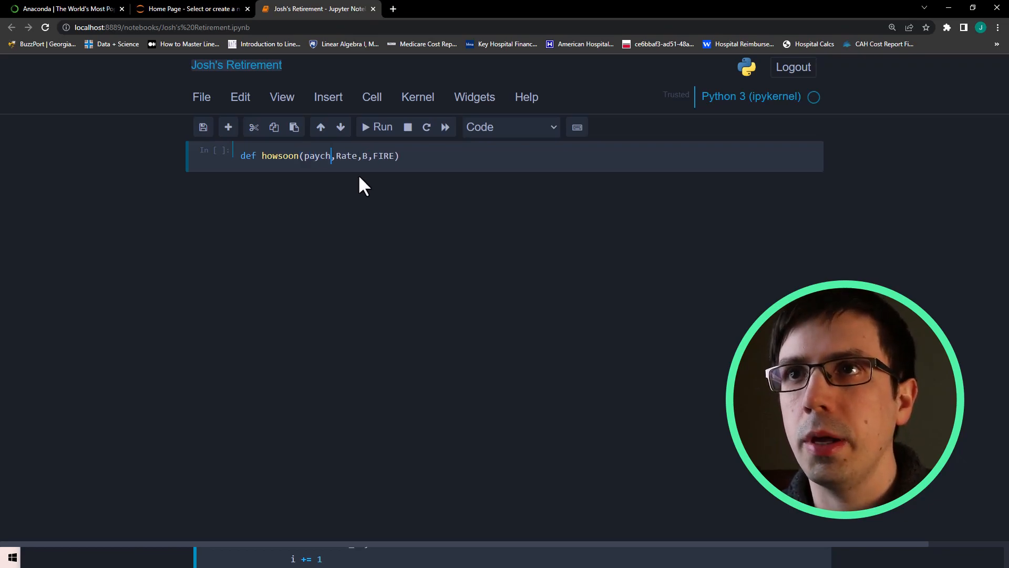
{"action": "key", "text": "Backspace"}
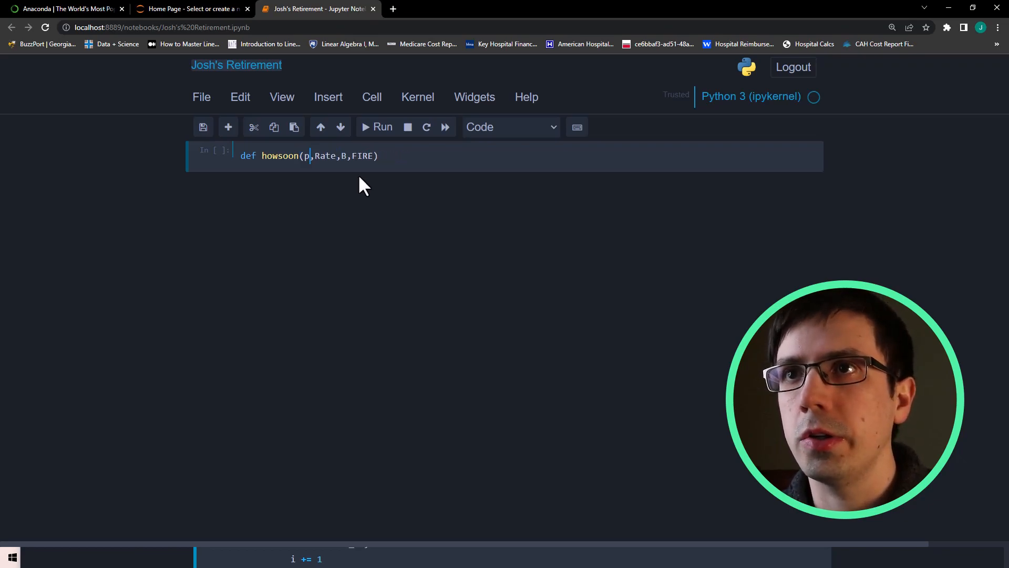
{"action": "type", "text": "eposit"}
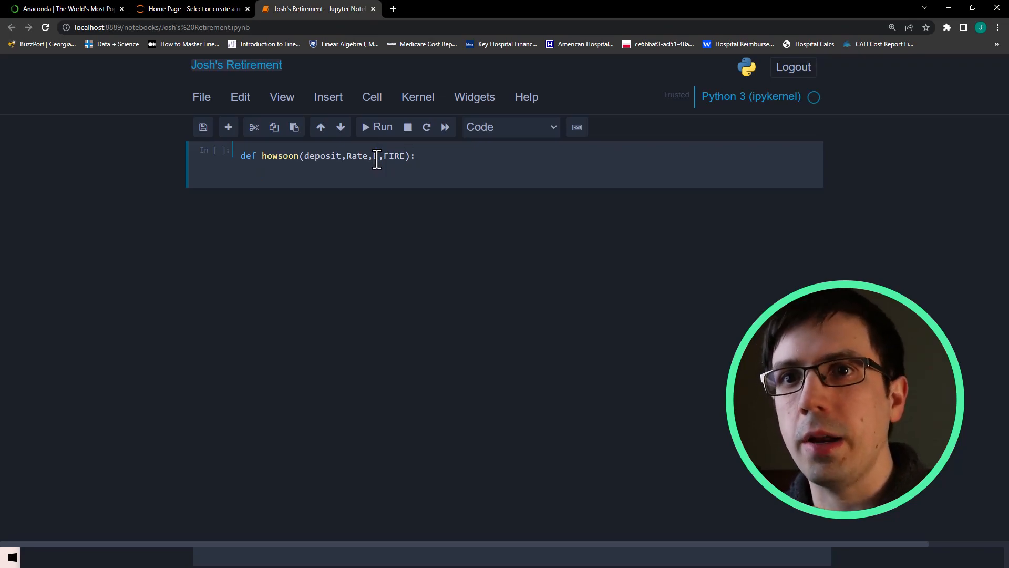
- Add the loop while B < FIRE: and start its indented body
{"action": "type", "text": "B"}
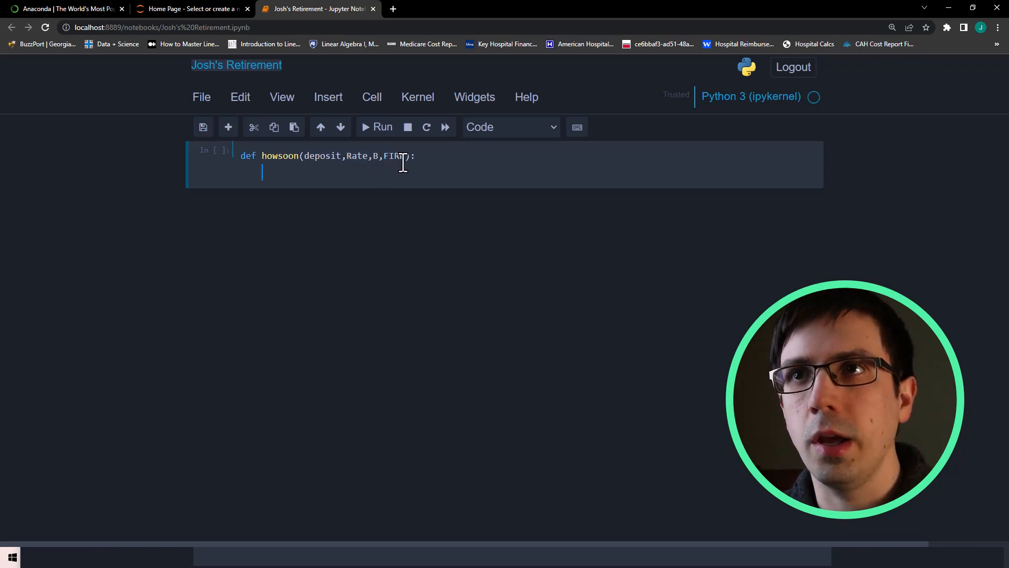
{"action": "type", "text": "while B"}
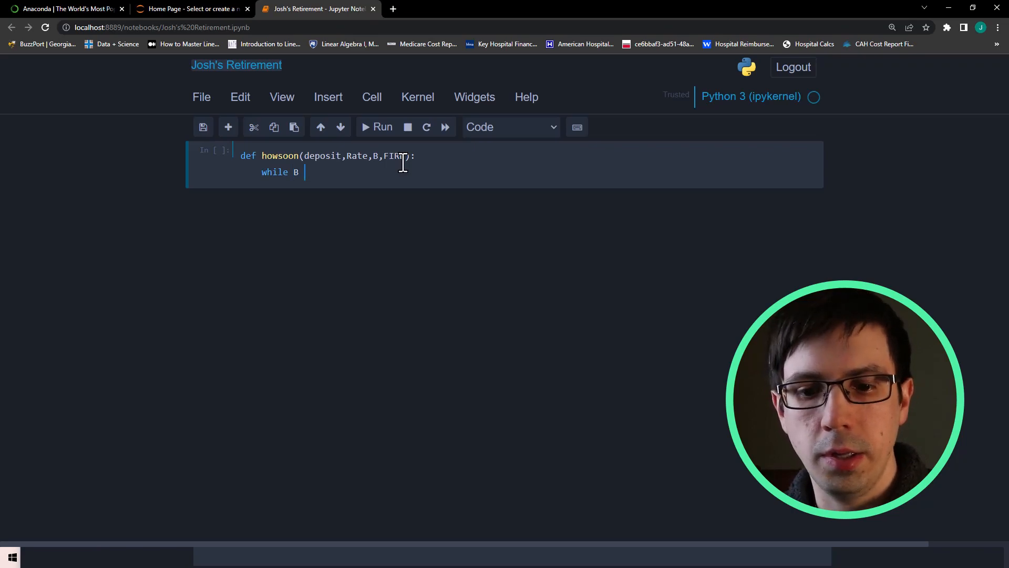
{"action": "type", "text": "<= F"}
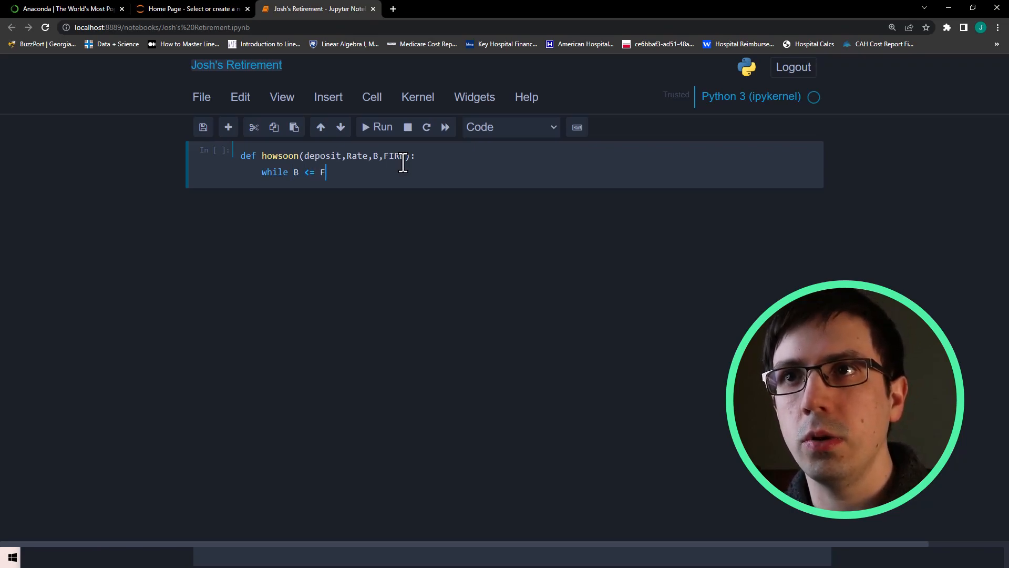
{"action": "type", "text": "ire"}
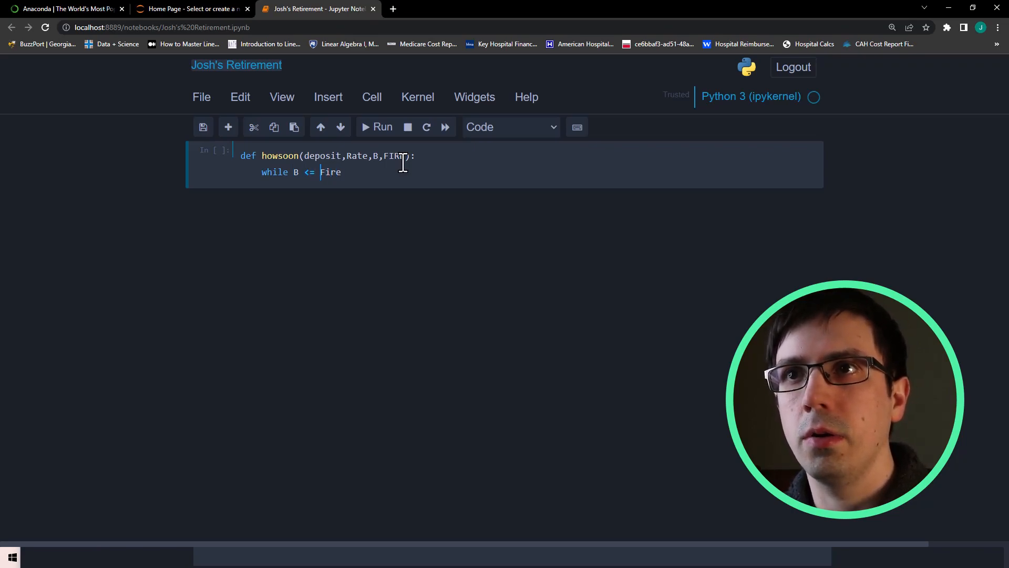
{"action": "key", "text": "Backspace"}
{"action": "type", "text": "IRE:"}
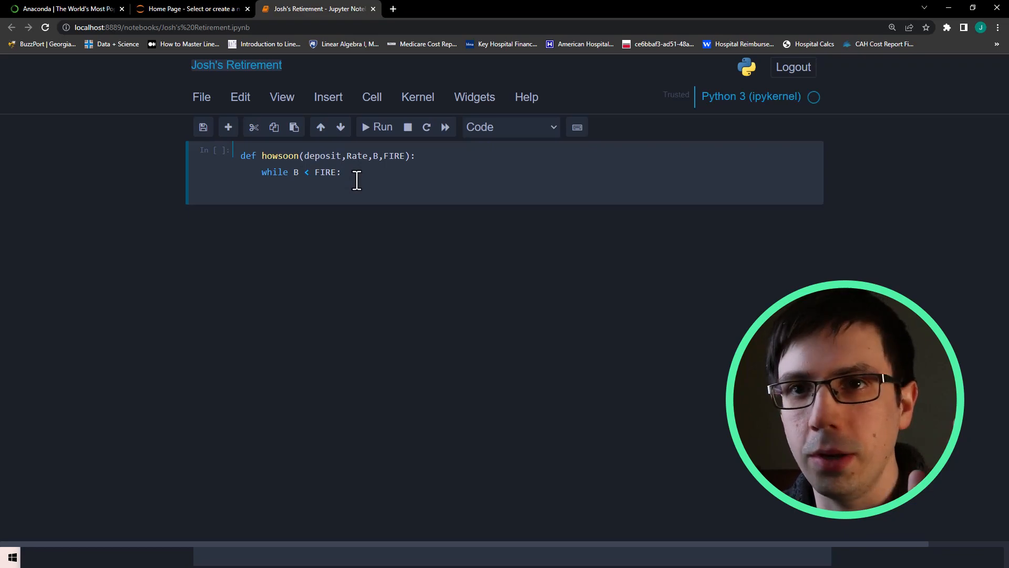
{"action": "key", "text": "Return"}
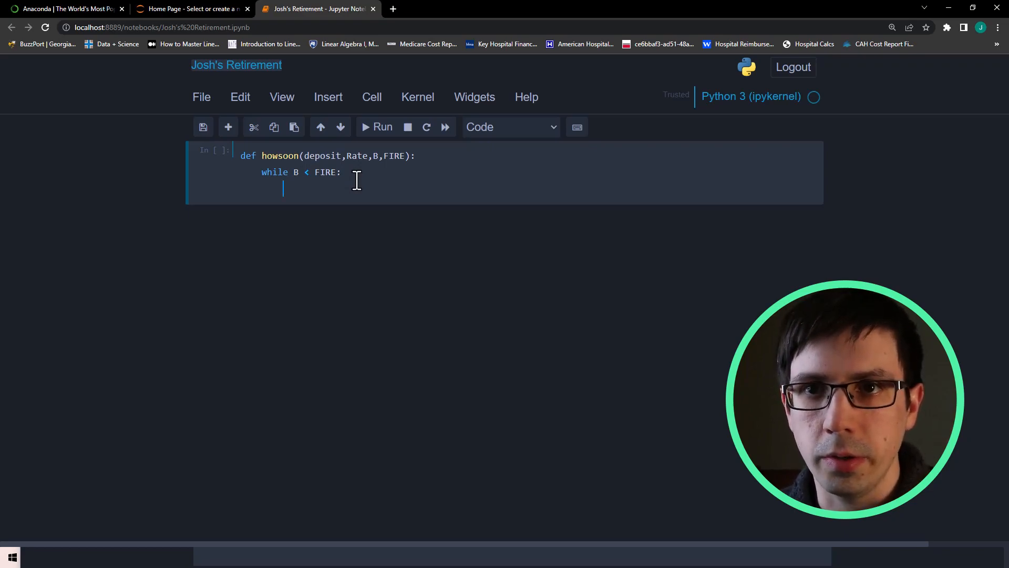
- Inside the loop, multiply B by Rate then add deposit to B each pass
{"action": "type", "text": "B *"}
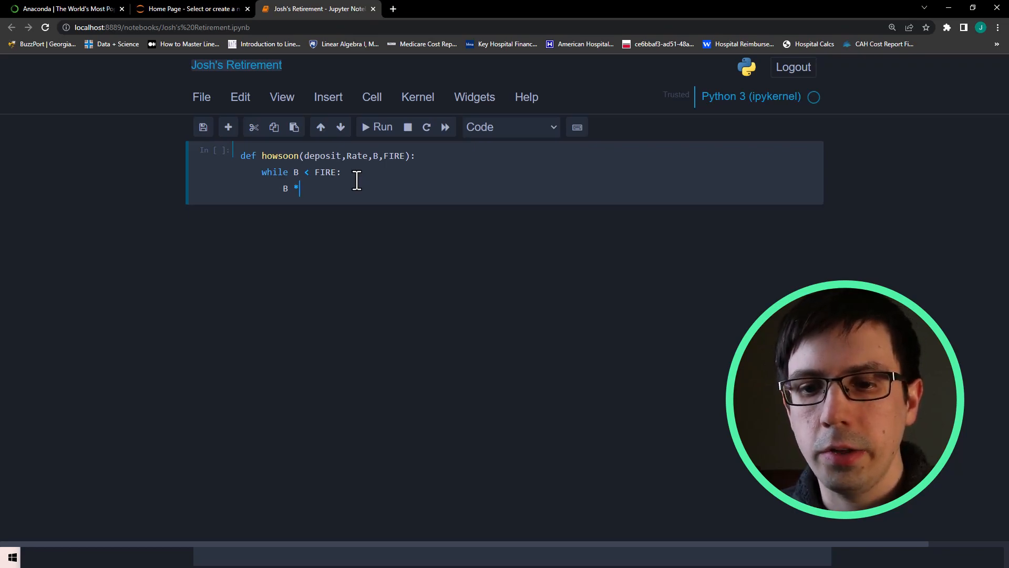
{"action": "type", "text": "= R"}
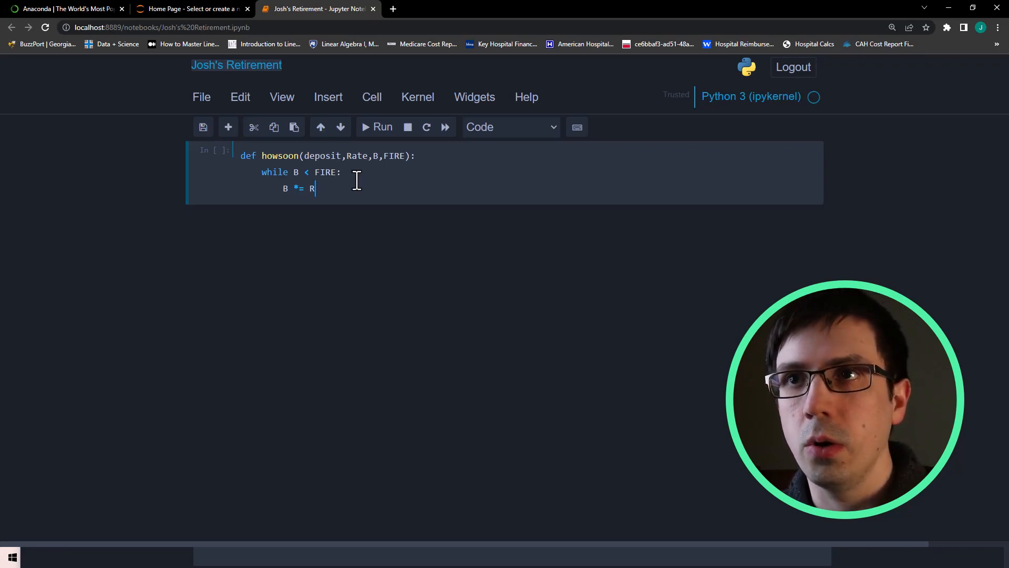
{"action": "type", "text": "ate"}
{"action": "type", "text": "B +="}
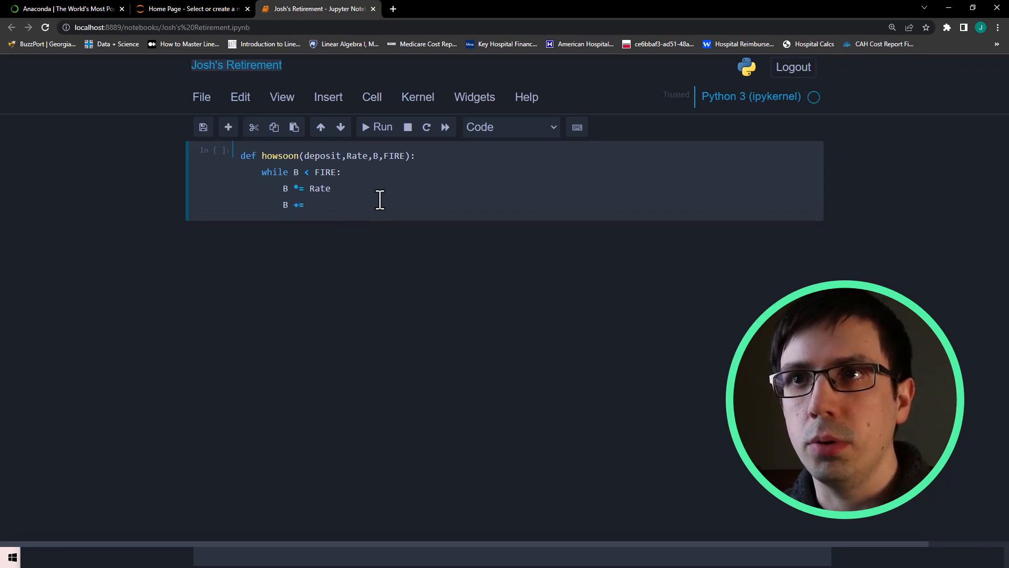
{"action": "type", "text": "deposit"}
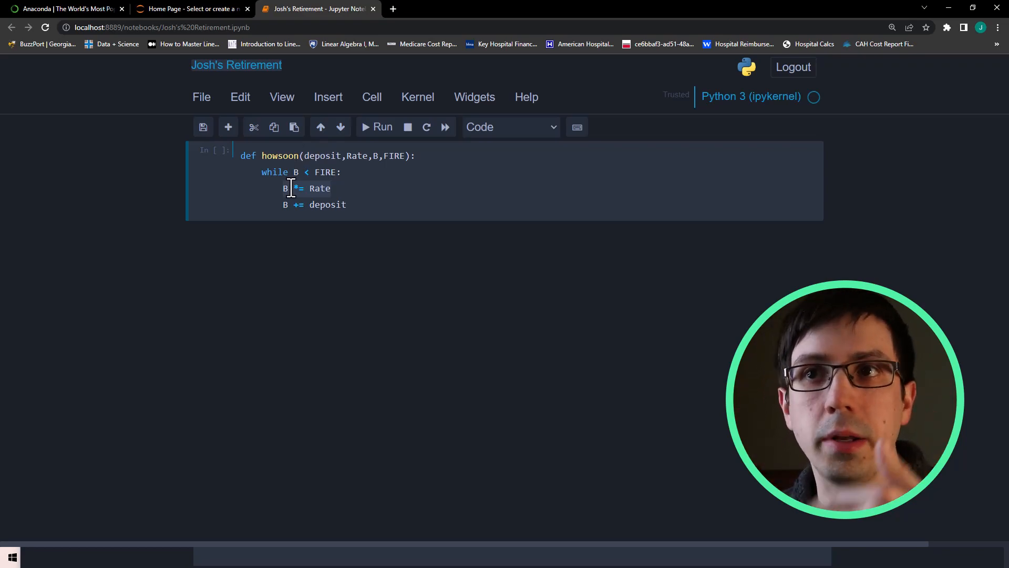
{"action": "mouse_move", "coordinate": [285, 205]}
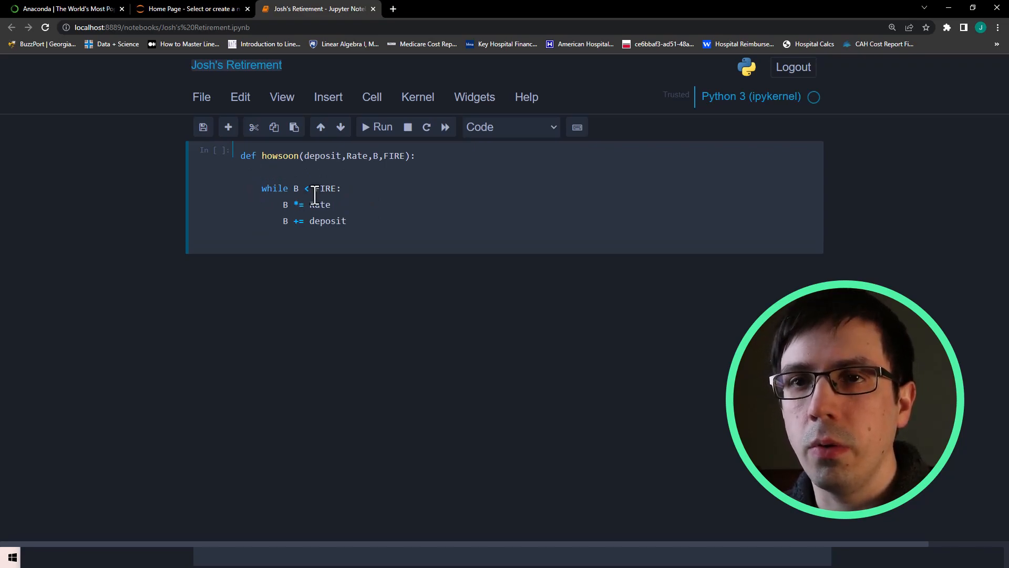
- Initialise years = 0 before the loop, increment years += 1 inside it, and run the cell
{"action": "type", "text": "i"}
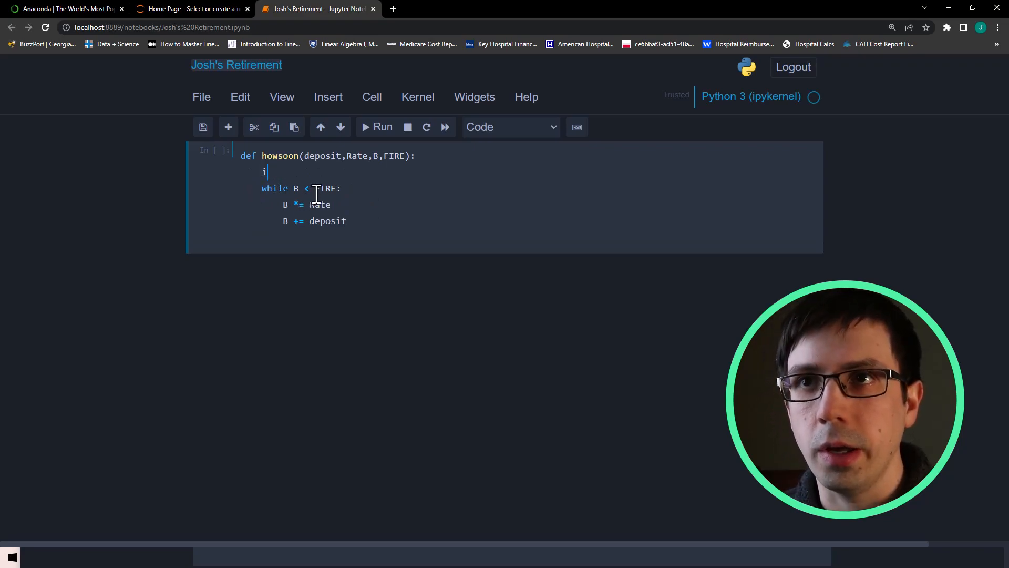
{"action": "type", "text": "= 0"}
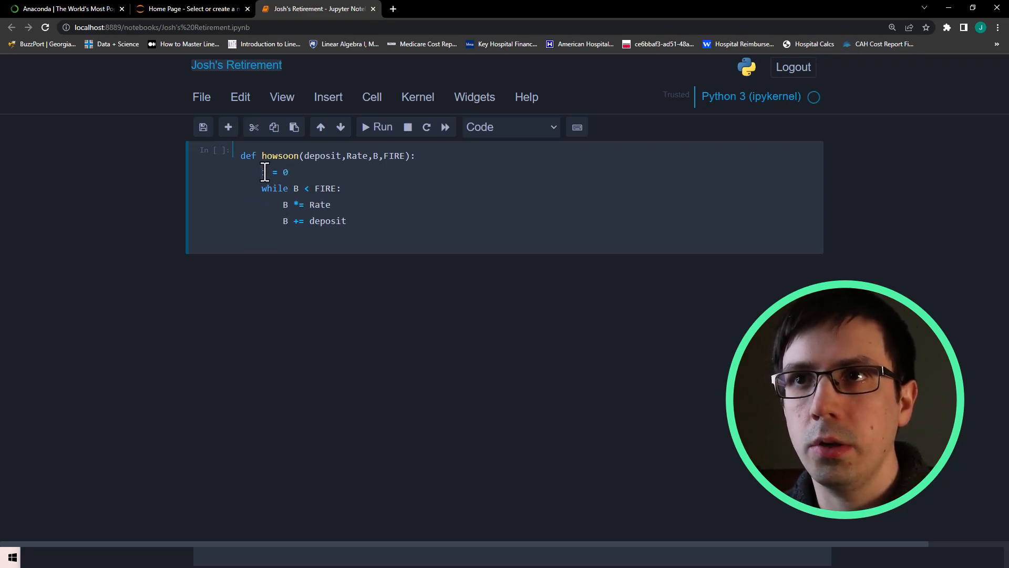
{"action": "type", "text": "years"}
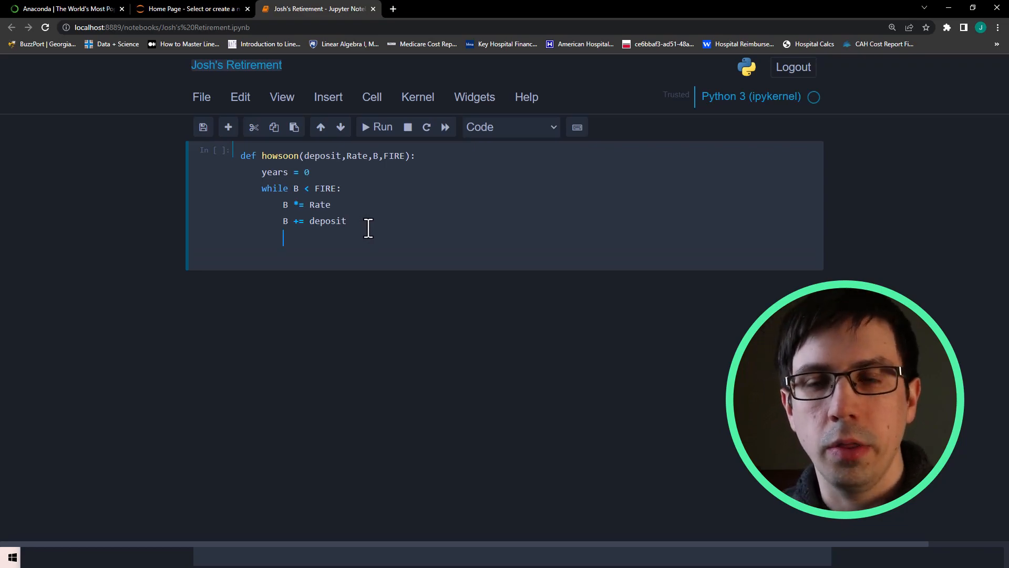
{"action": "type", "text": "years"}
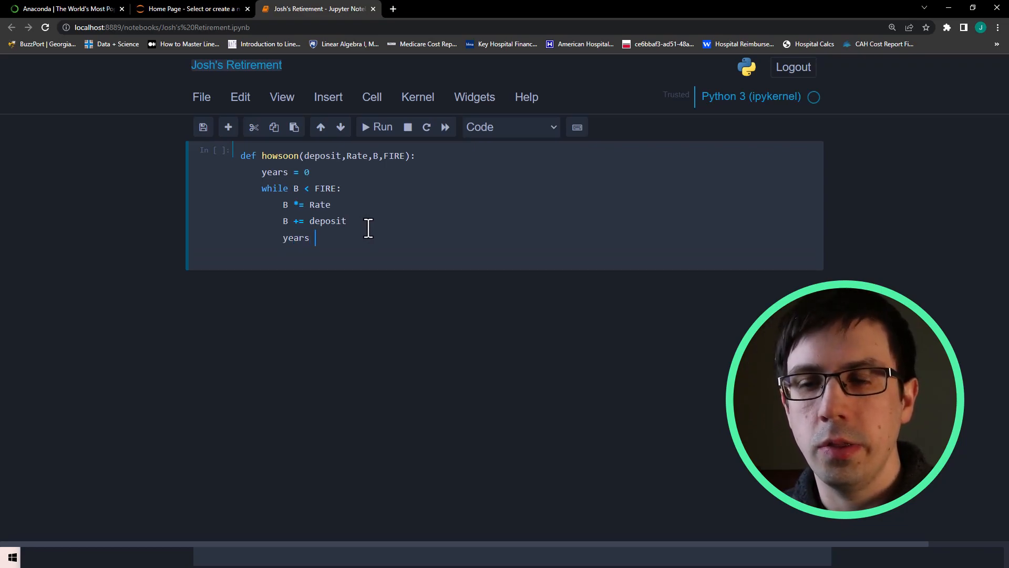
{"action": "type", "text": "+= 1"}
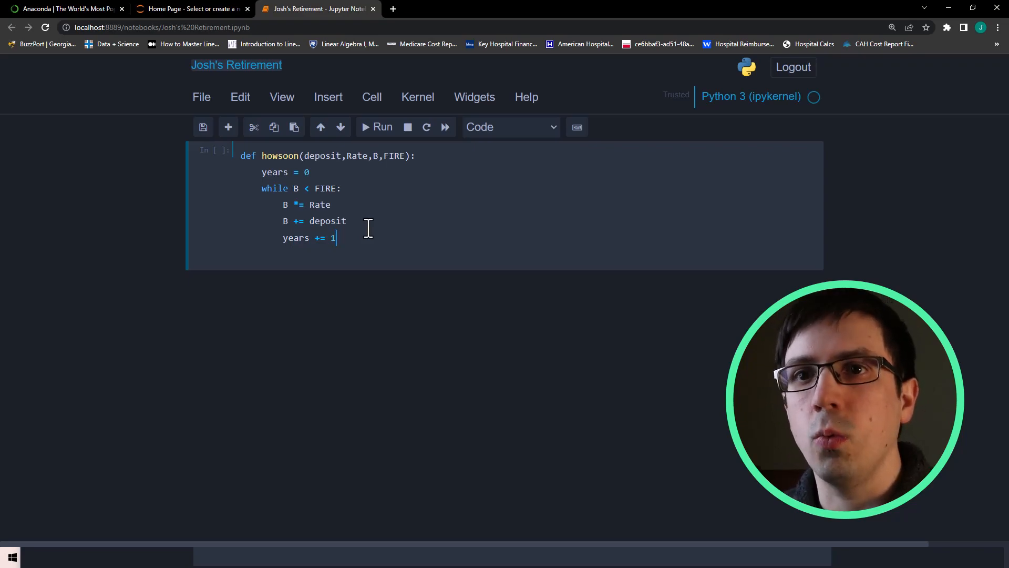
{"action": "mouse_move", "coordinate": [415, 210]}
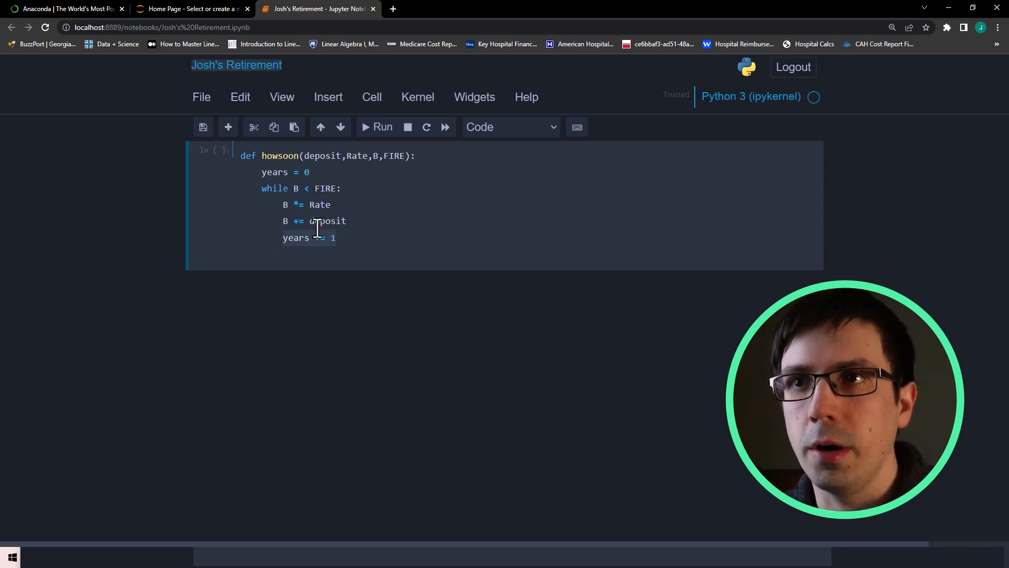
{"action": "left_click", "coordinate": [382, 127]}
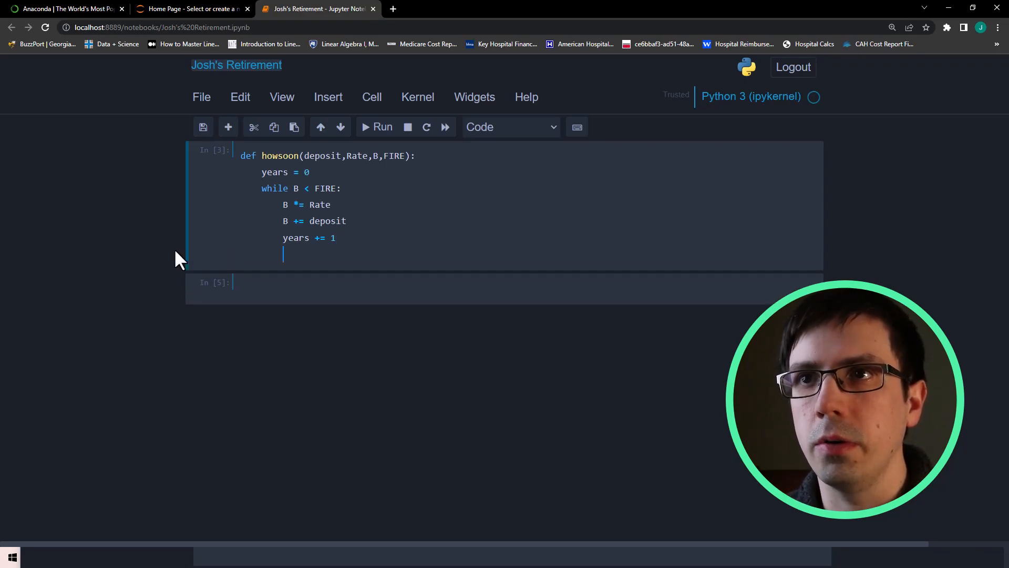
- Finish with return years after the loop and re-run the definition cell
{"action": "type", "text": "return"}
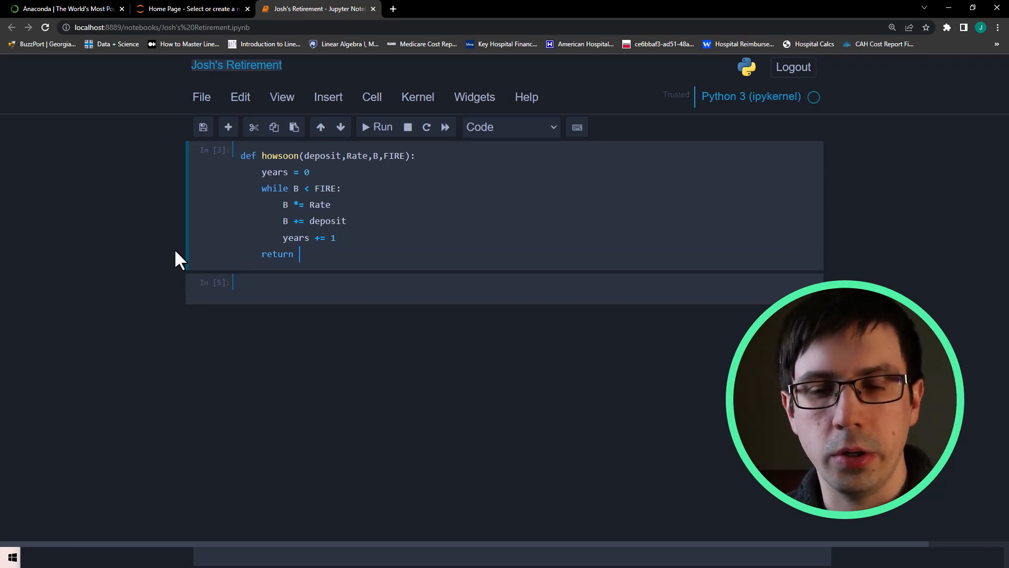
{"action": "type", "text": "years"}
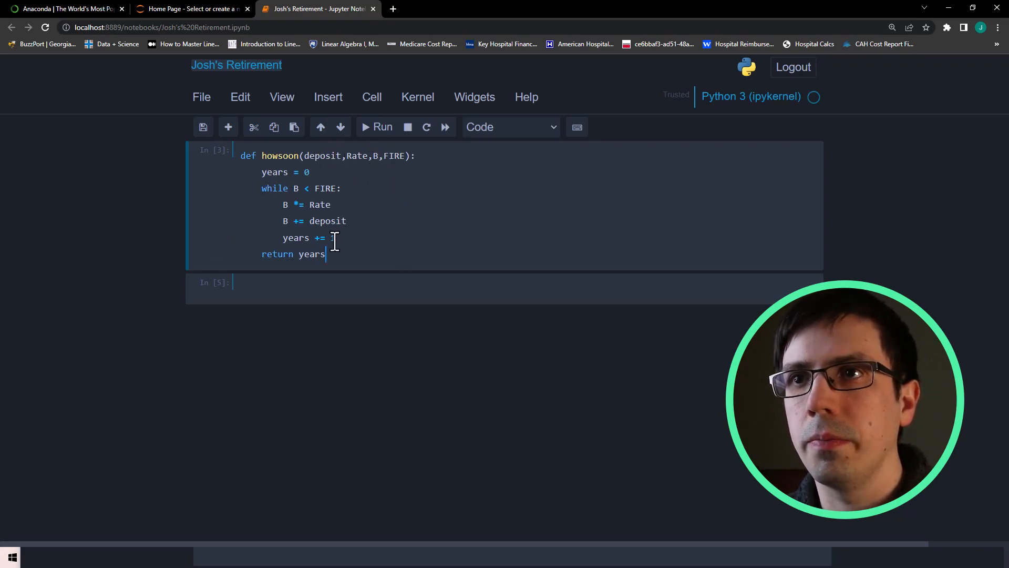
{"action": "type", "text": "1"}
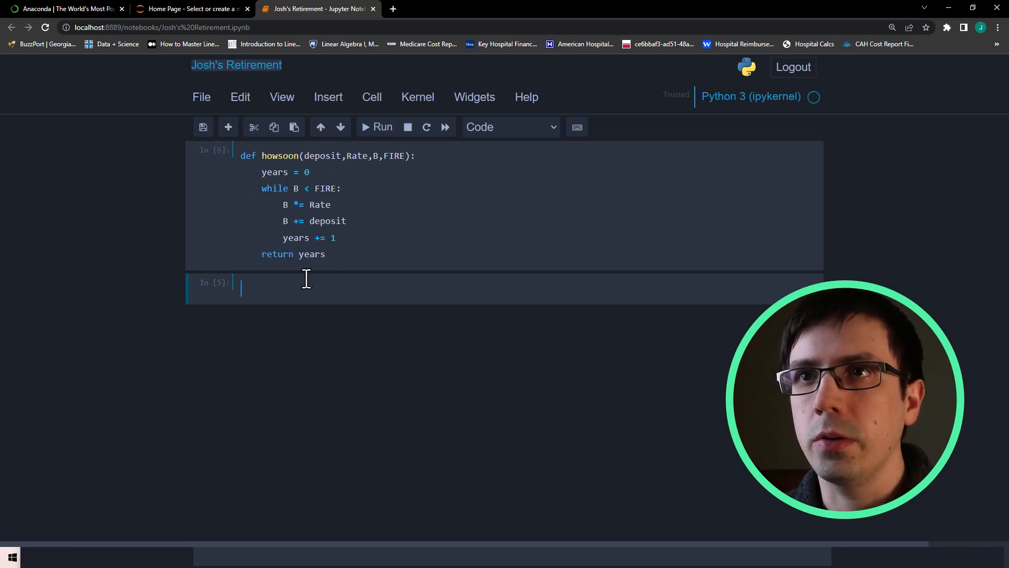
{"action": "mouse_move", "coordinate": [396, 288]}
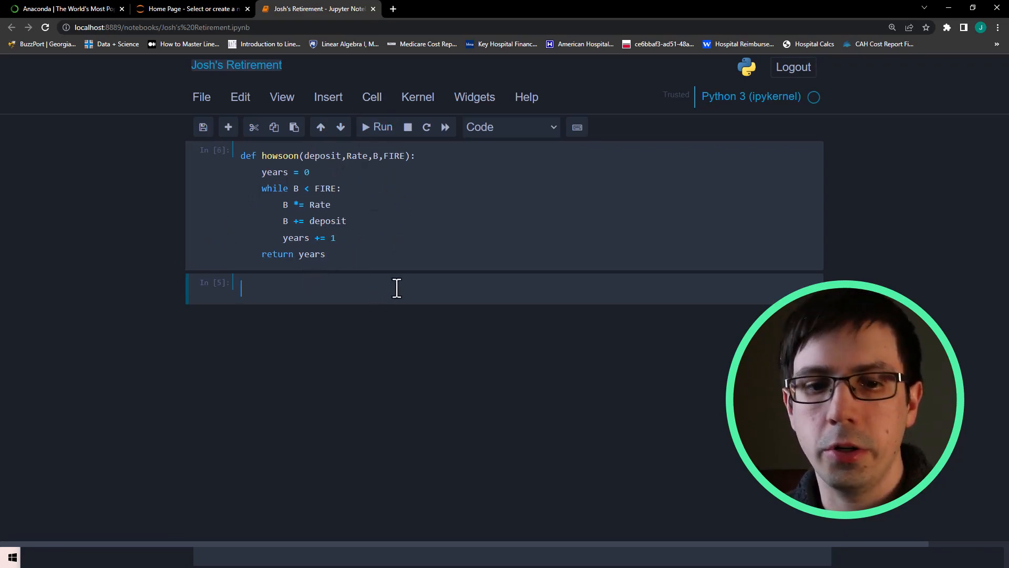
{"action": "mouse_move", "coordinate": [773, 190]}
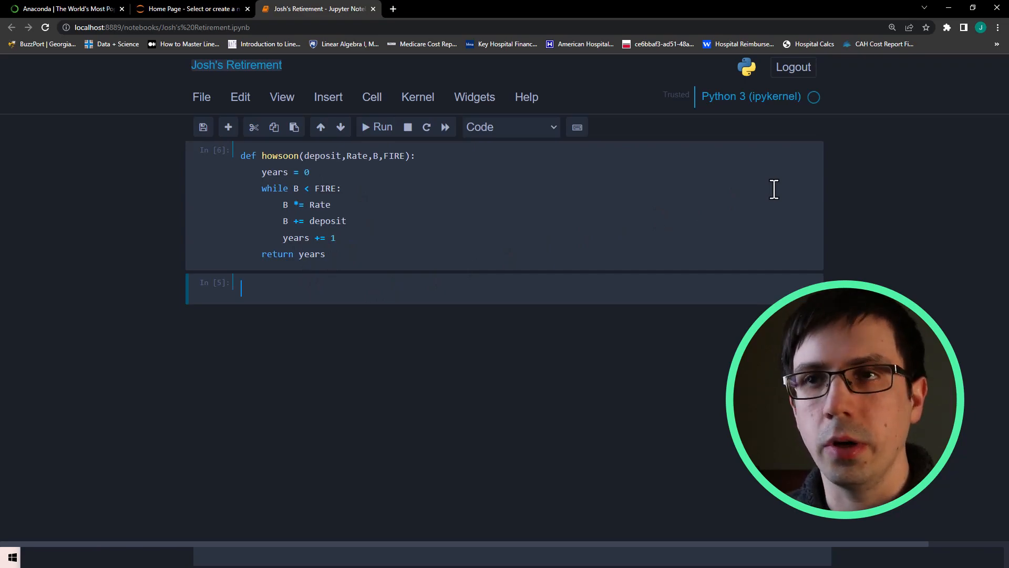
- Call howsoon(750*26,1.055,100000,2280000) in a new cell and run it, getting 33
{"action": "type", "text": "howsoon()"}
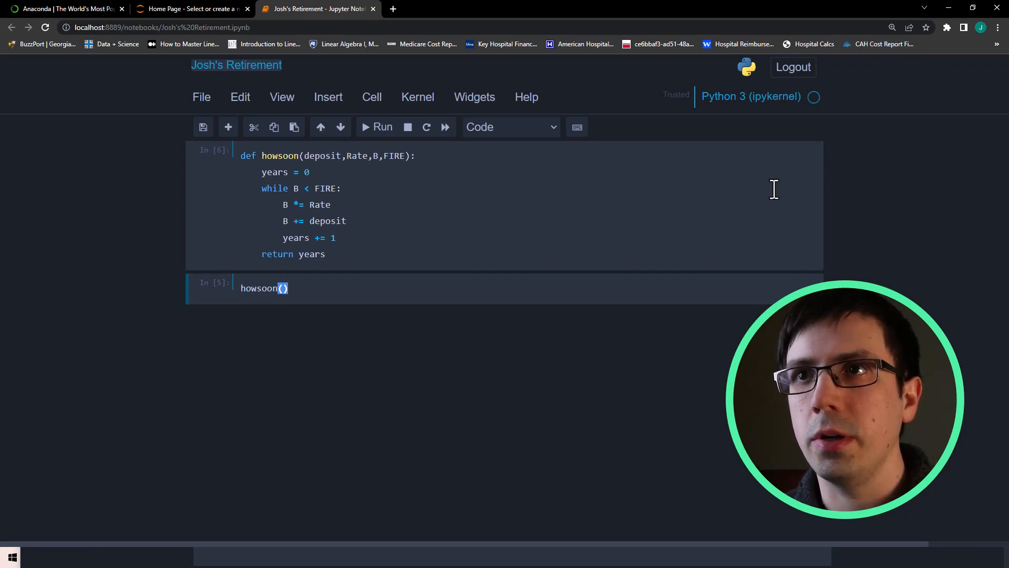
{"action": "type", "text": "7"}
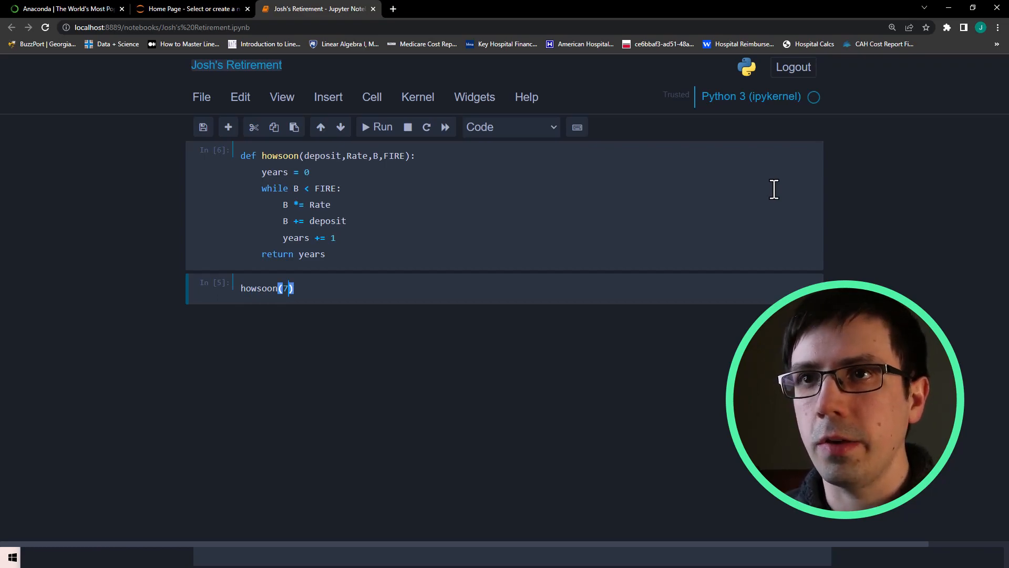
{"action": "type", "text": "50"}
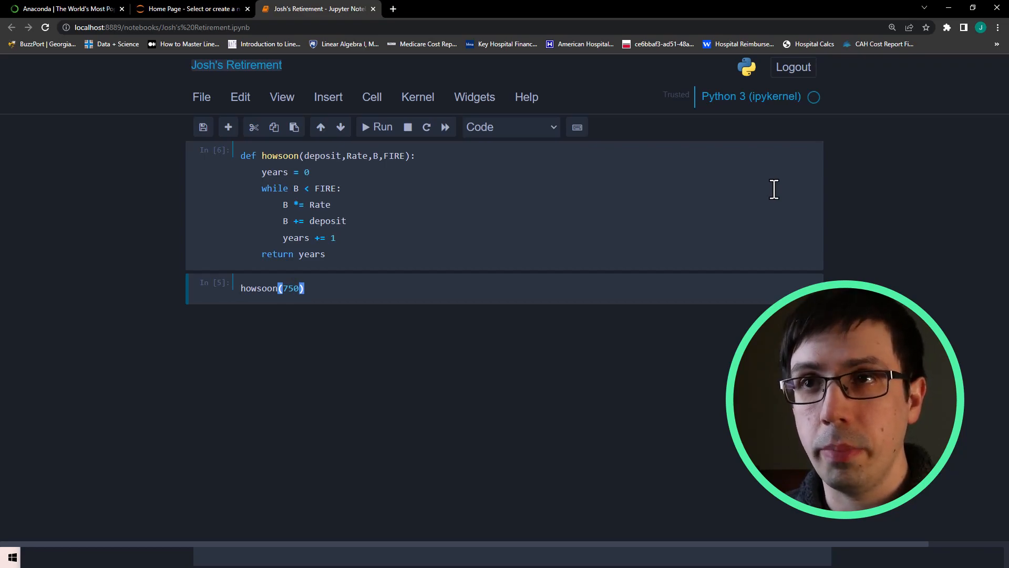
{"action": "type", "text": "*26"}
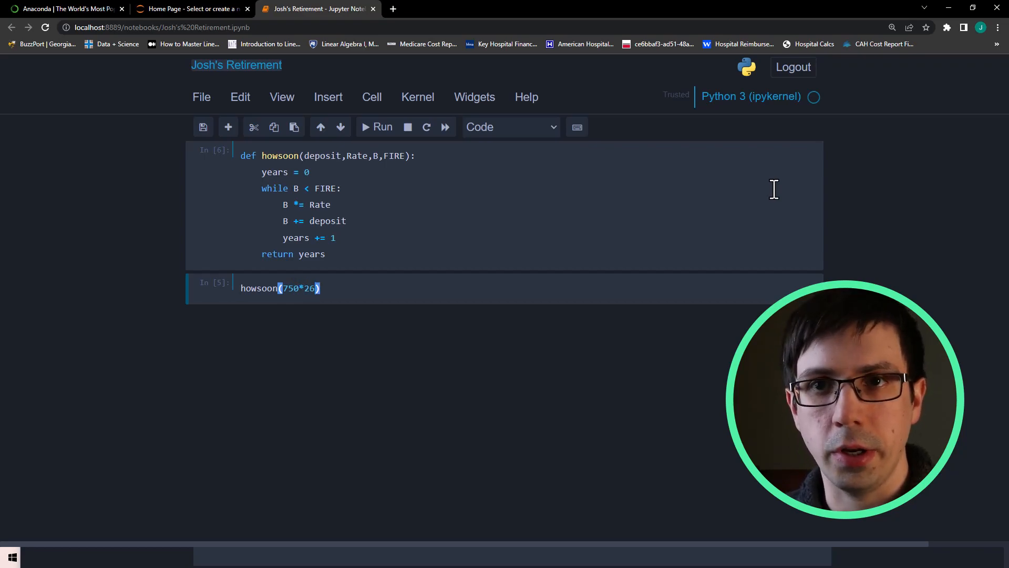
{"action": "type", "text": ",1.055"}
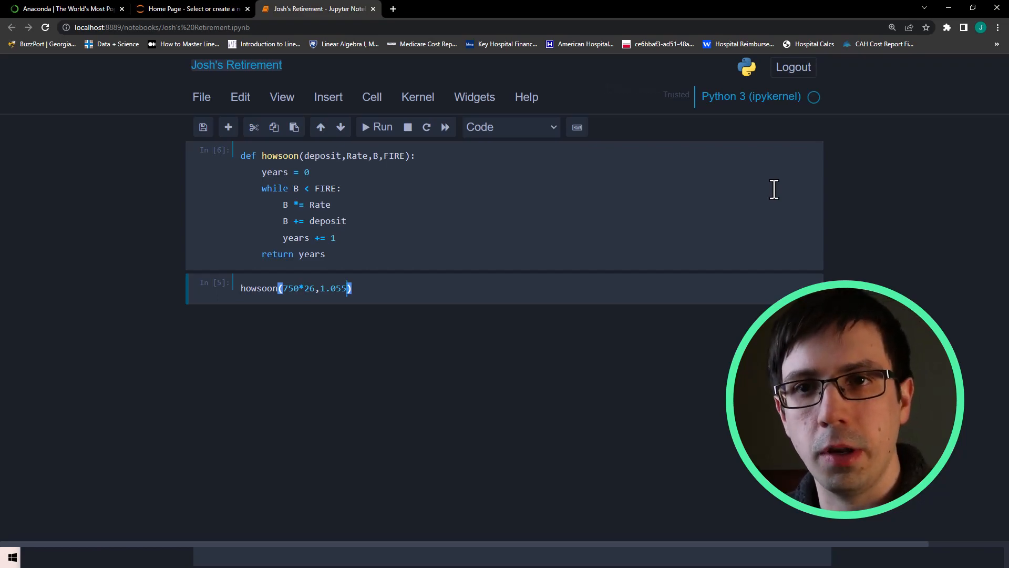
{"action": "type", "text": ","}
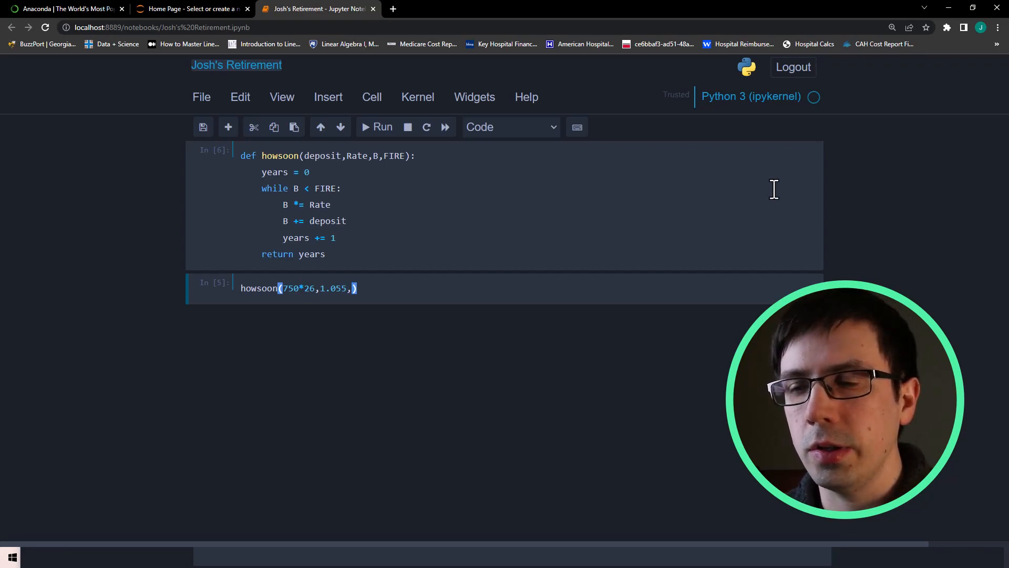
{"action": "type", "text": "100000"}
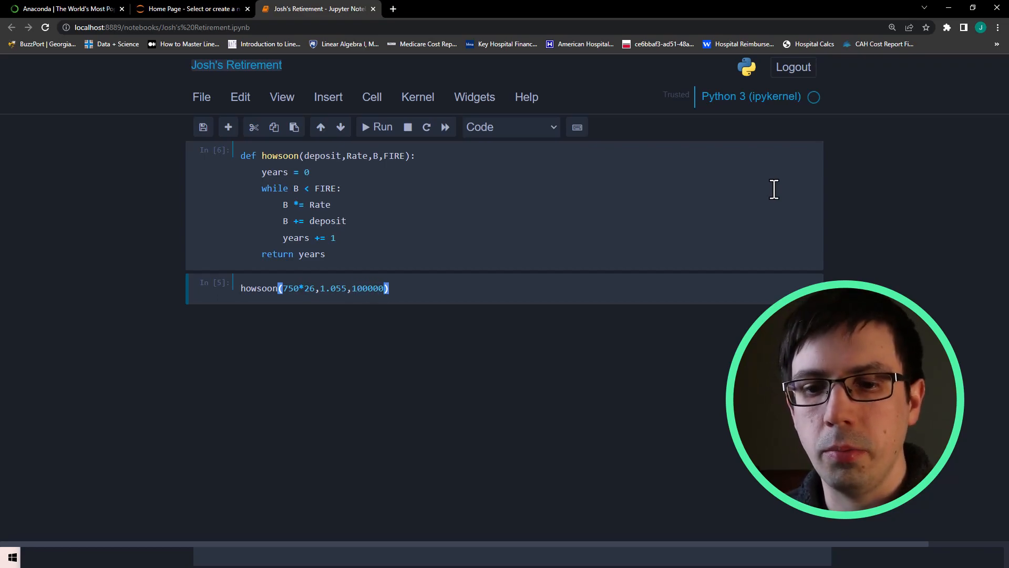
{"action": "type", "text": ","}
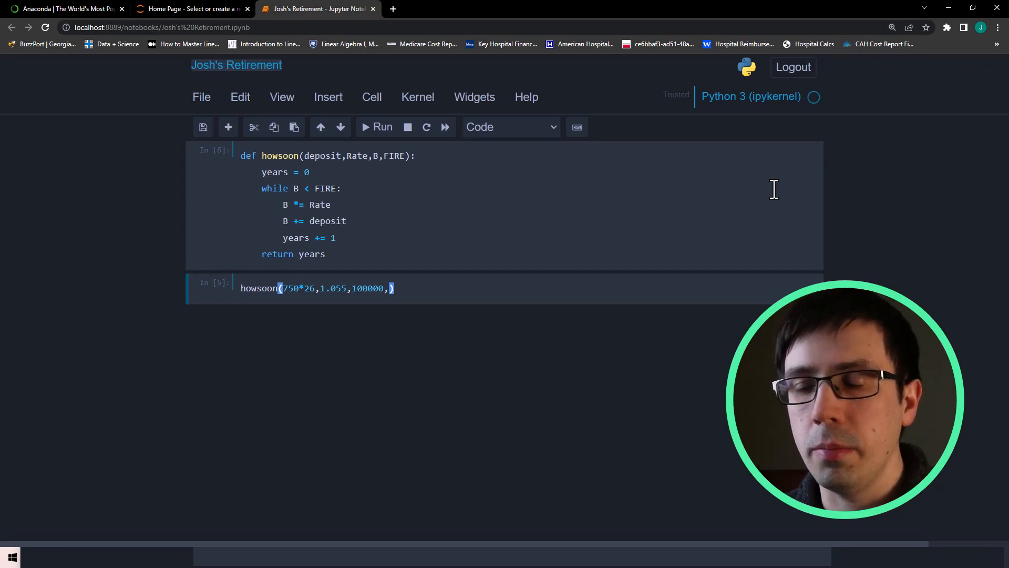
{"action": "type", "text": "2280"}
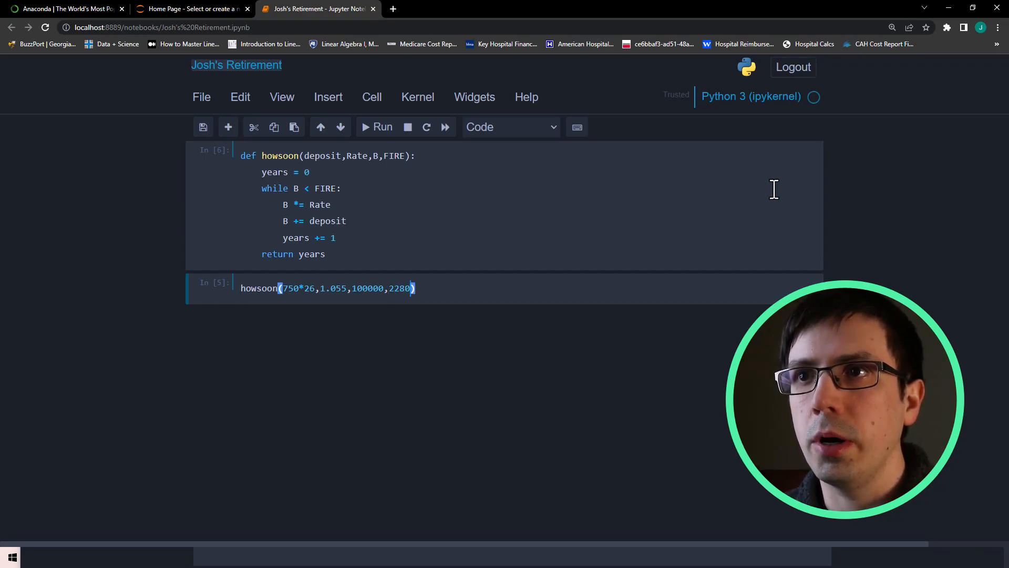
{"action": "type", "text": "000"}
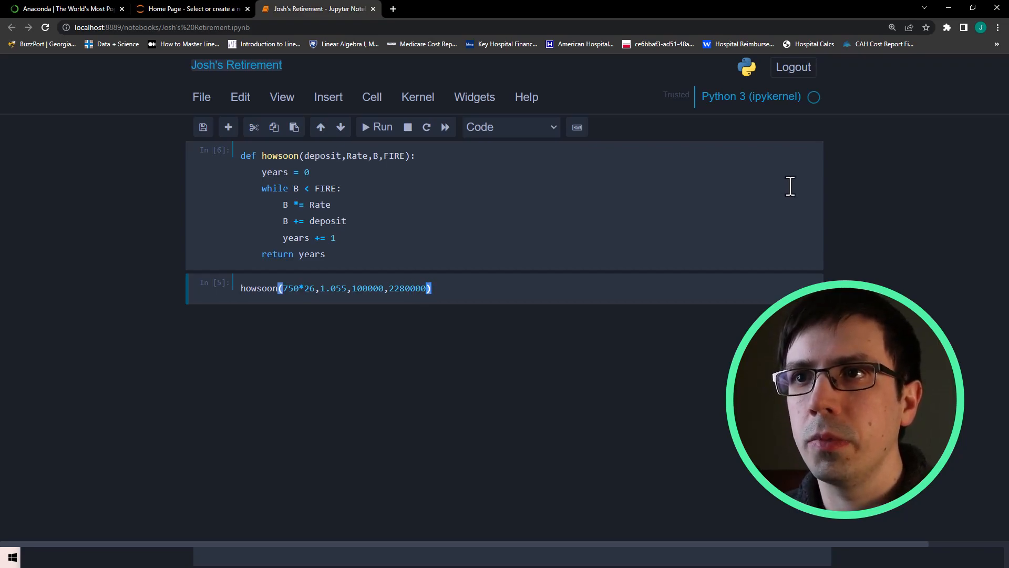
{"action": "left_click", "coordinate": [377, 127]}
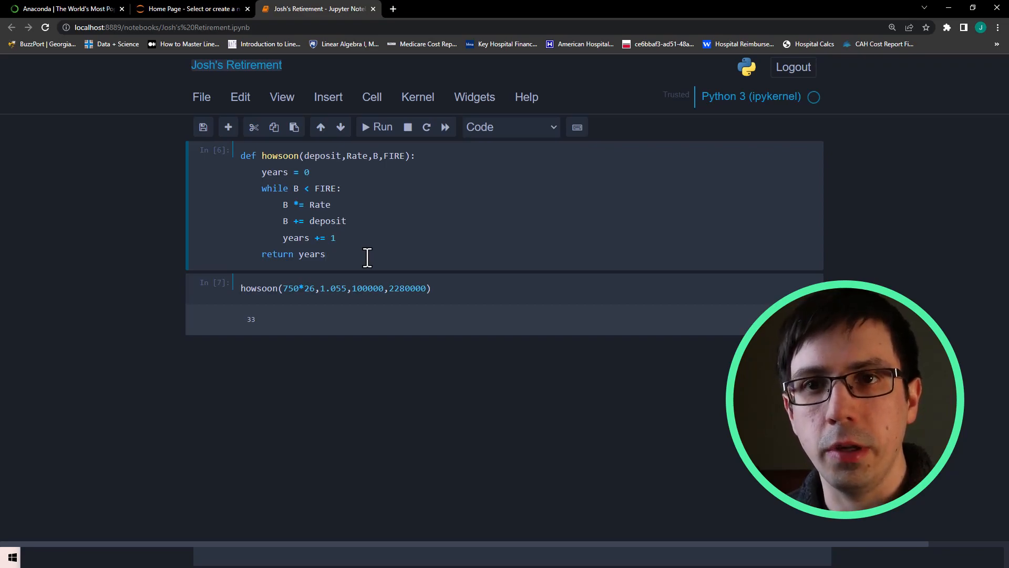
{"action": "mouse_move", "coordinate": [279, 248]}
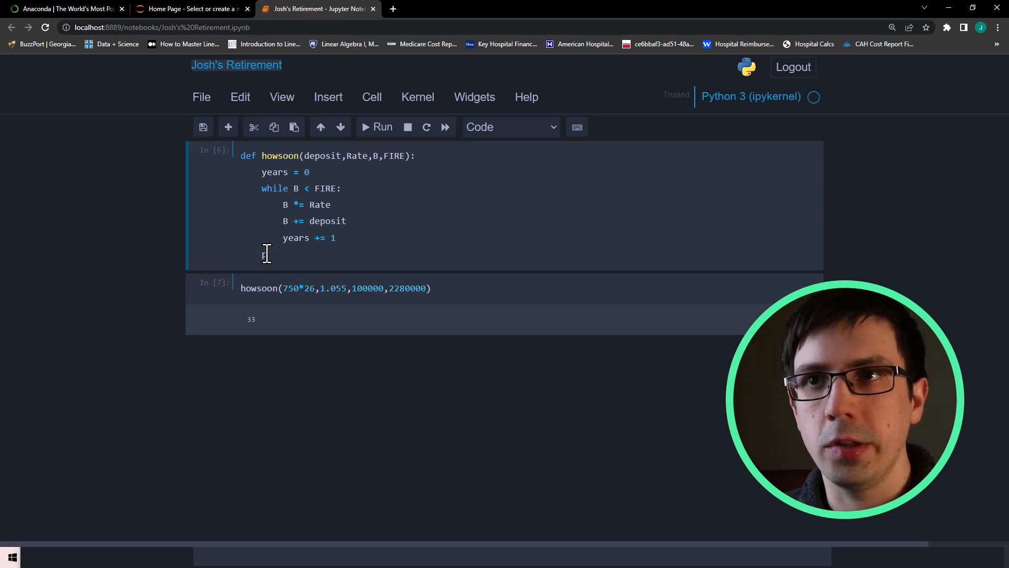
- Start a print(f'...') line in the loop with {years} in place of the {i} placeholder, and save
{"action": "type", "text": "print"}
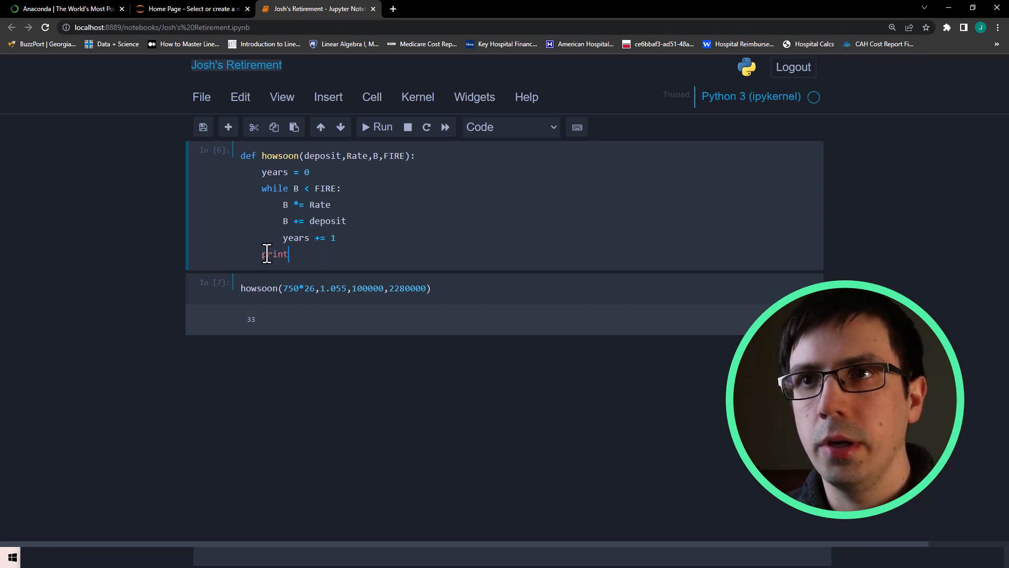
{"action": "type", "text": "()"}
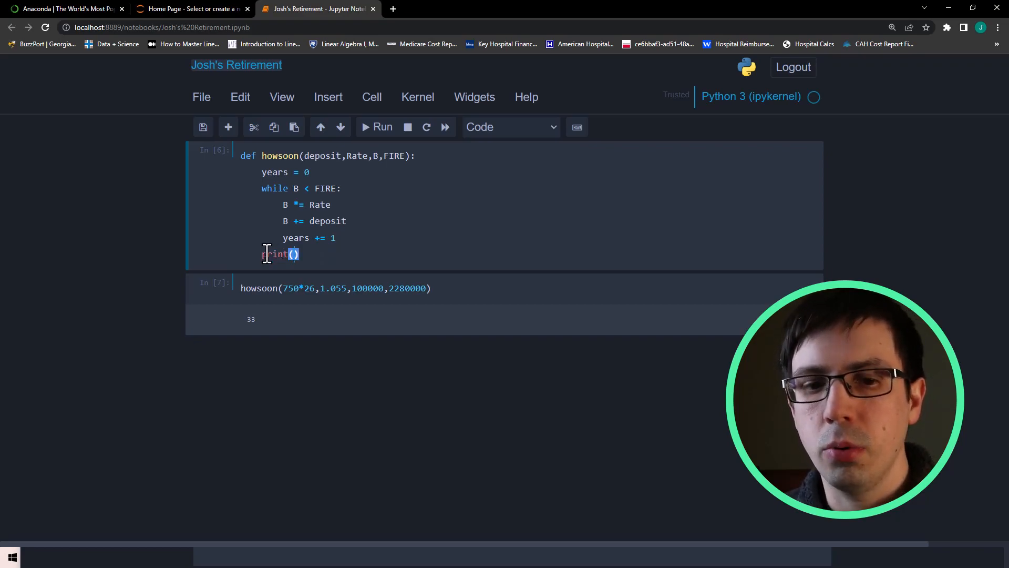
{"action": "type", "text": "f'"}
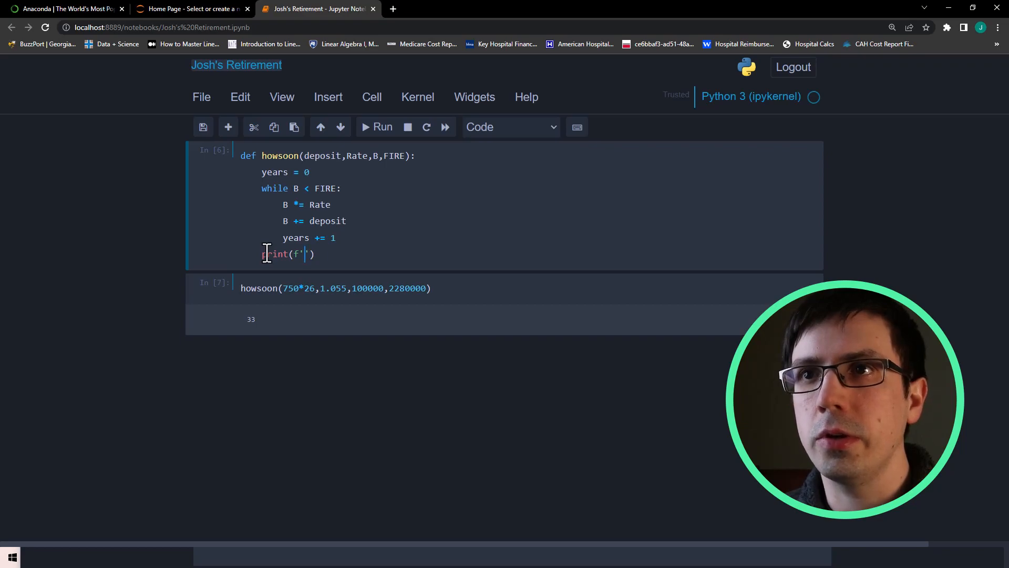
{"action": "type", "text": "{i}"}
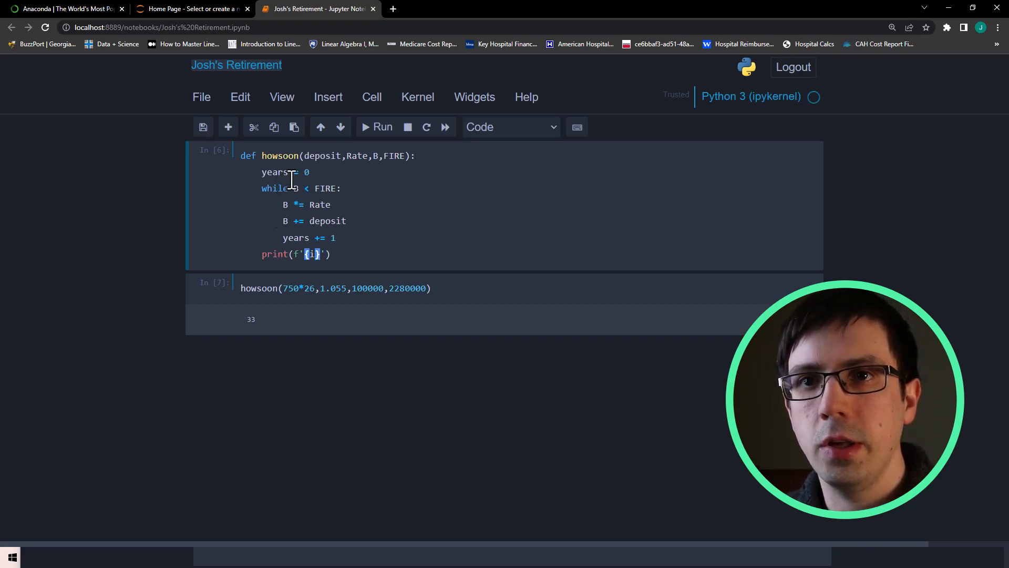
{"action": "mouse_move", "coordinate": [479, 242]}
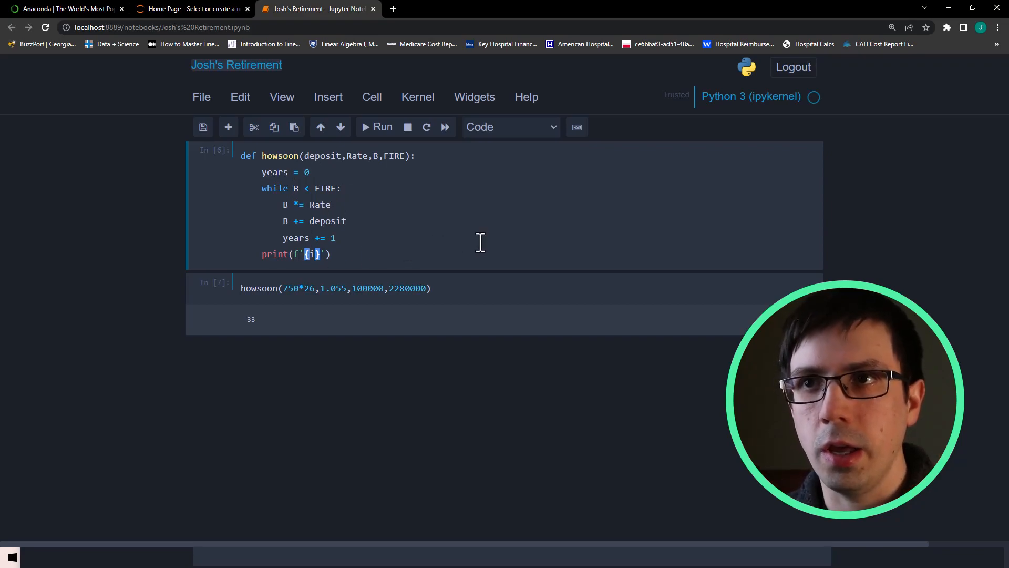
{"action": "type", "text": "sdfsdfsdfsdf"}
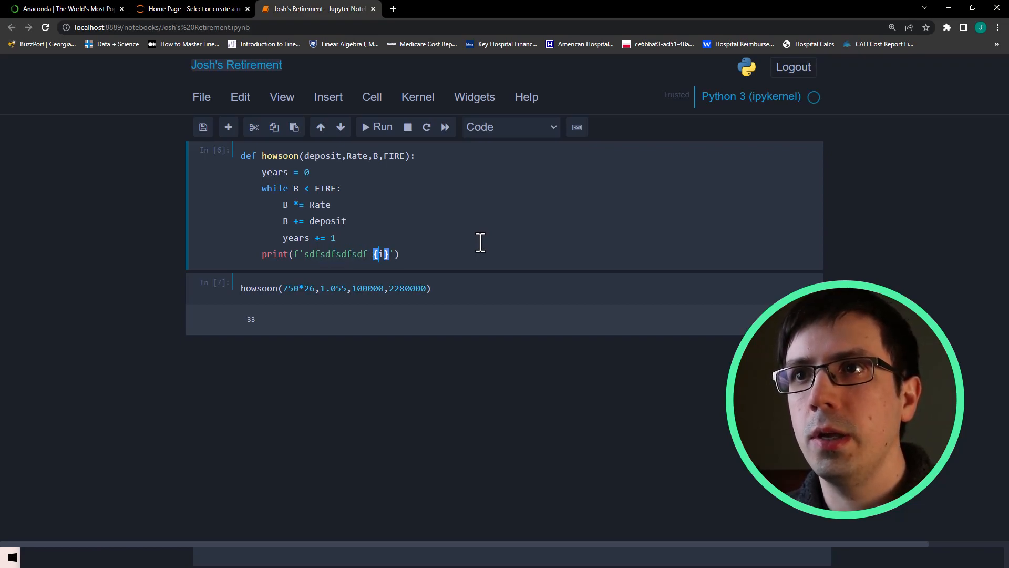
{"action": "key", "text": "ctrl+s"}
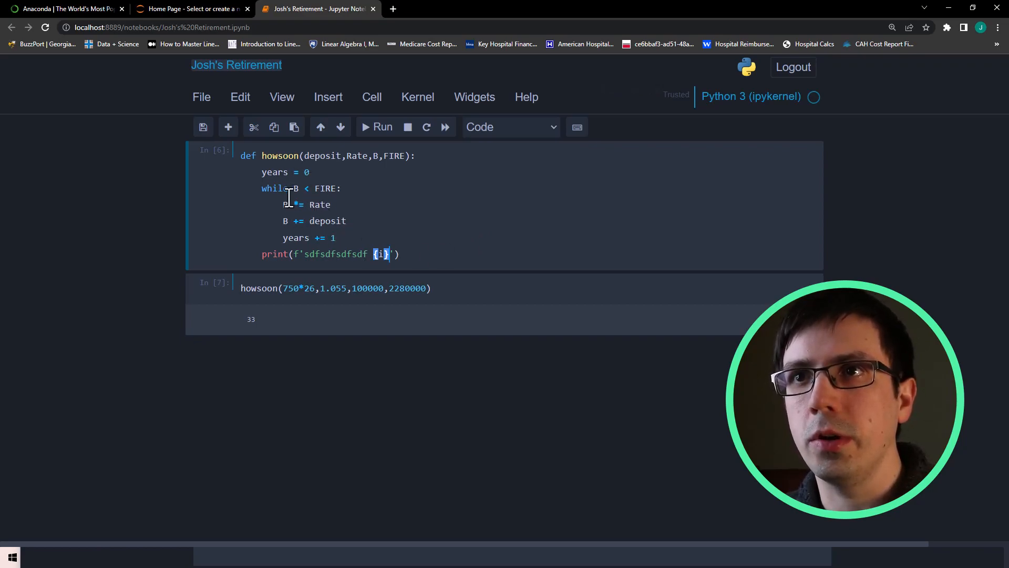
{"action": "key", "text": "Backspace"}
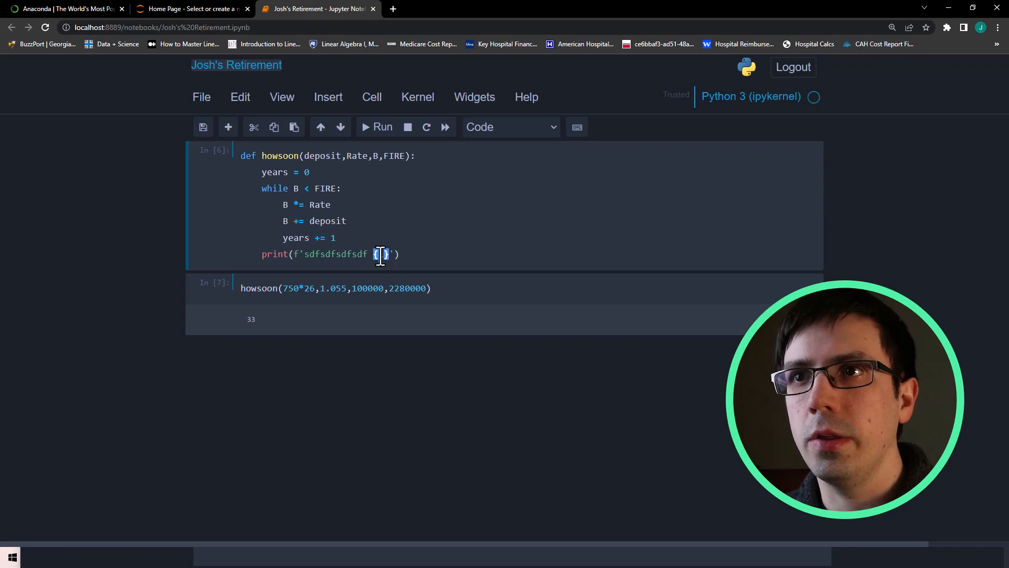
{"action": "type", "text": "years"}
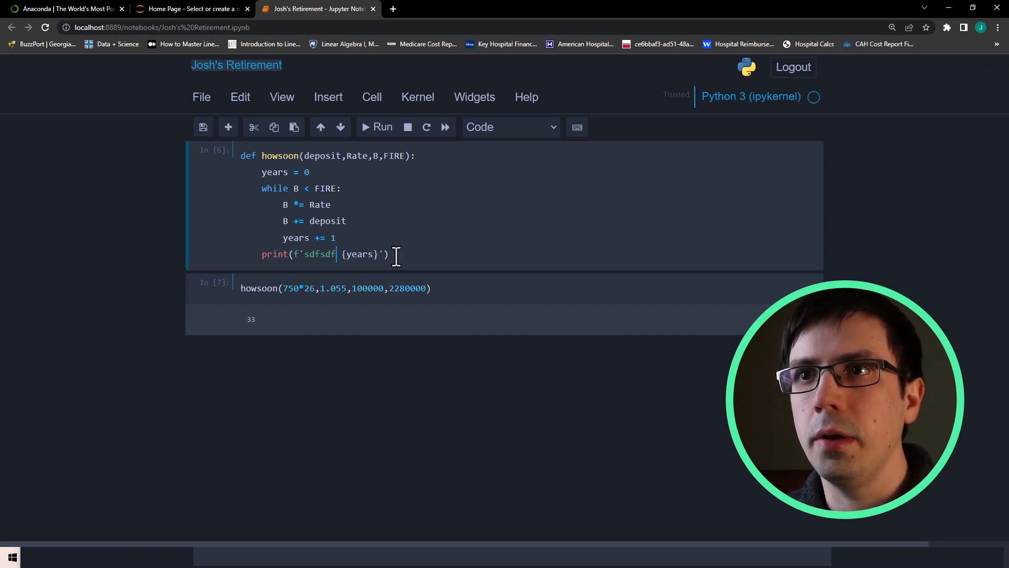
- Complete the f-string to read 'After {years} years, you will have {B}'
{"action": "type", "text": "After"}
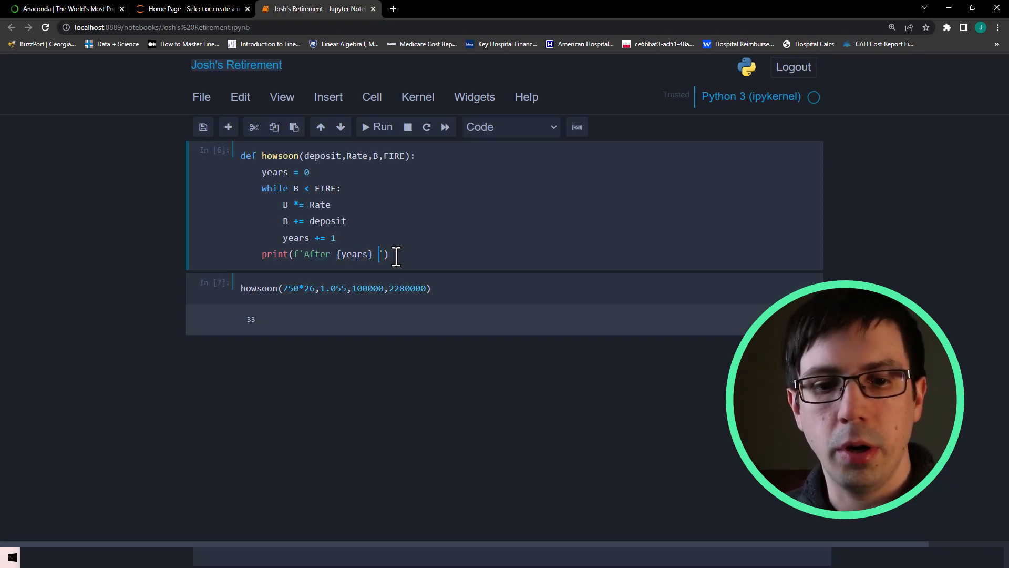
{"action": "type", "text": "years,"}
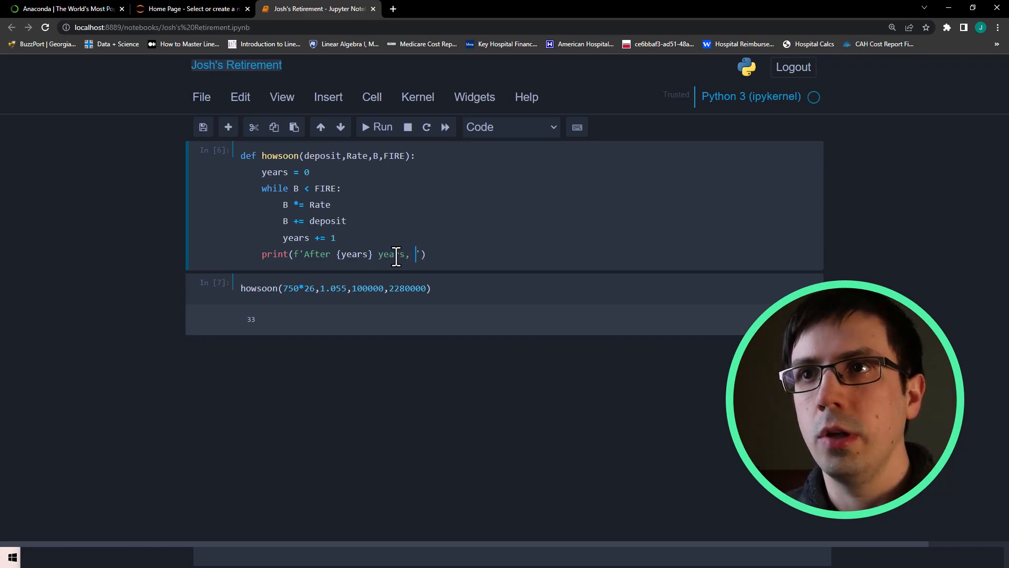
{"action": "type", "text": "you will have"}
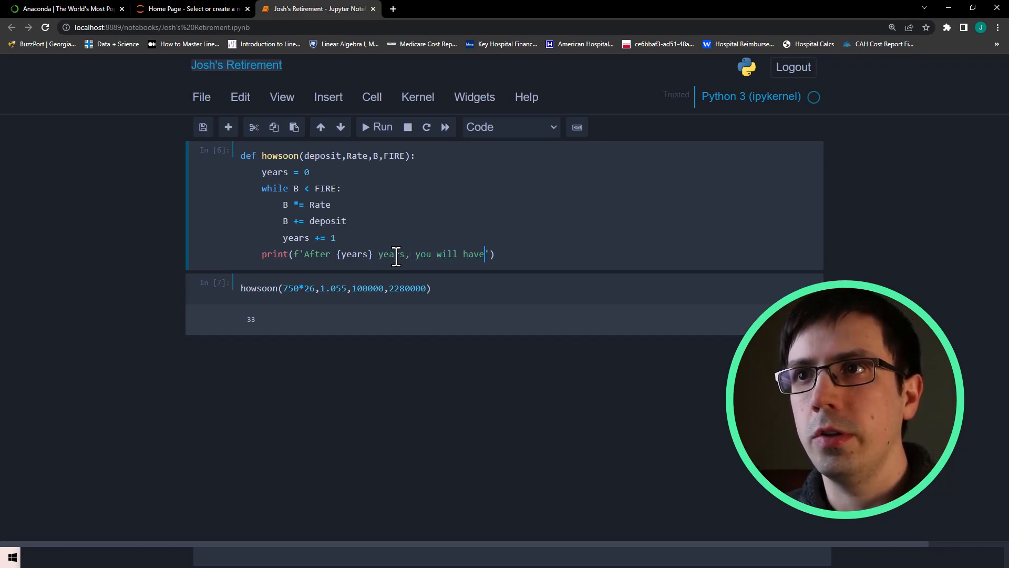
{"action": "type", "text": "{}"}
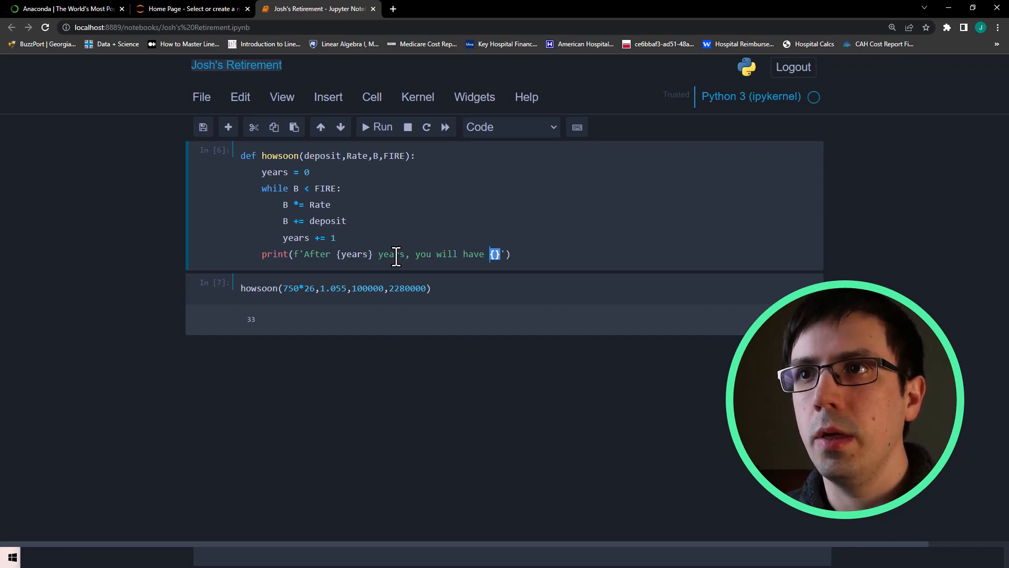
{"action": "type", "text": "B"}
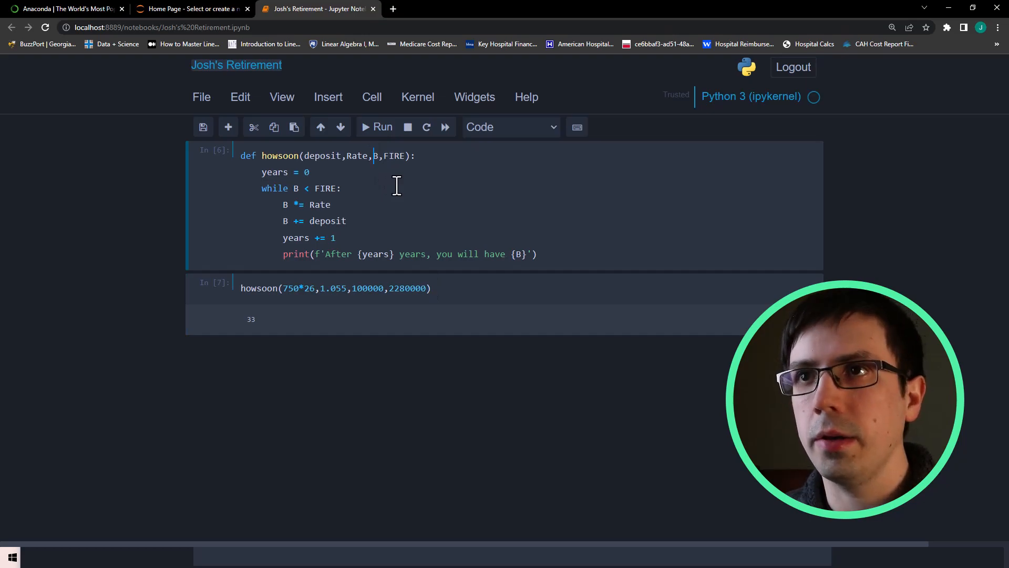
- Re-run the definition and the call, then scroll through the yearly balances up to year 33
{"action": "left_click", "coordinate": [430, 288]}
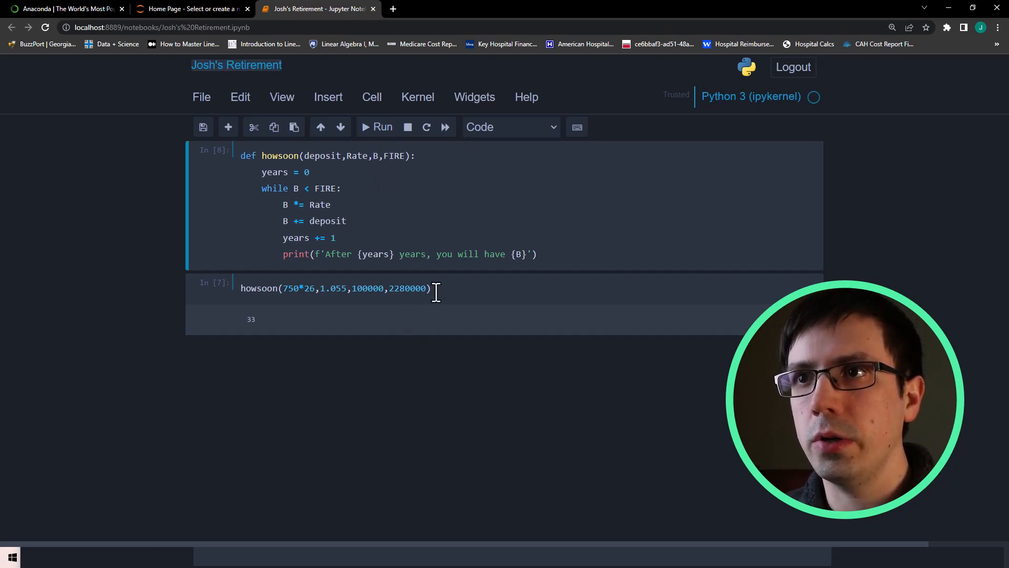
{"action": "left_click", "coordinate": [376, 127]}
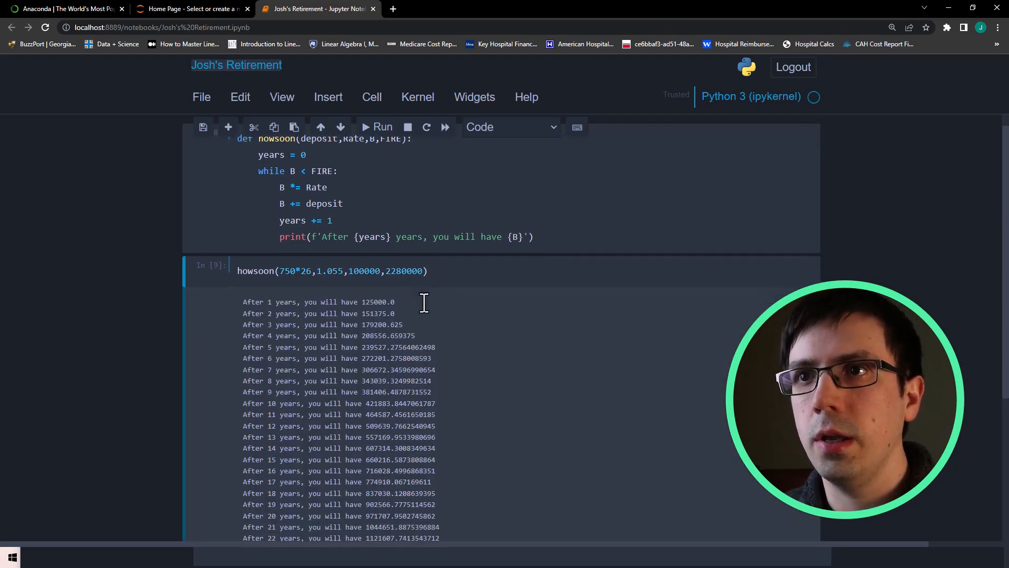
{"action": "scroll", "scroll_direction": "down", "scroll_amount": 3}
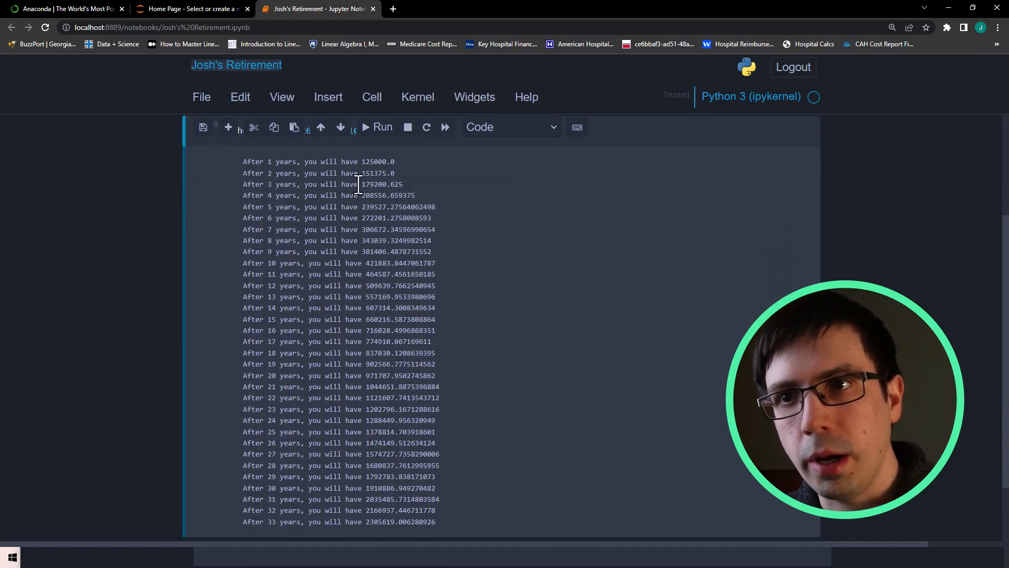
{"action": "scroll", "scroll_direction": "down", "scroll_amount": 3}
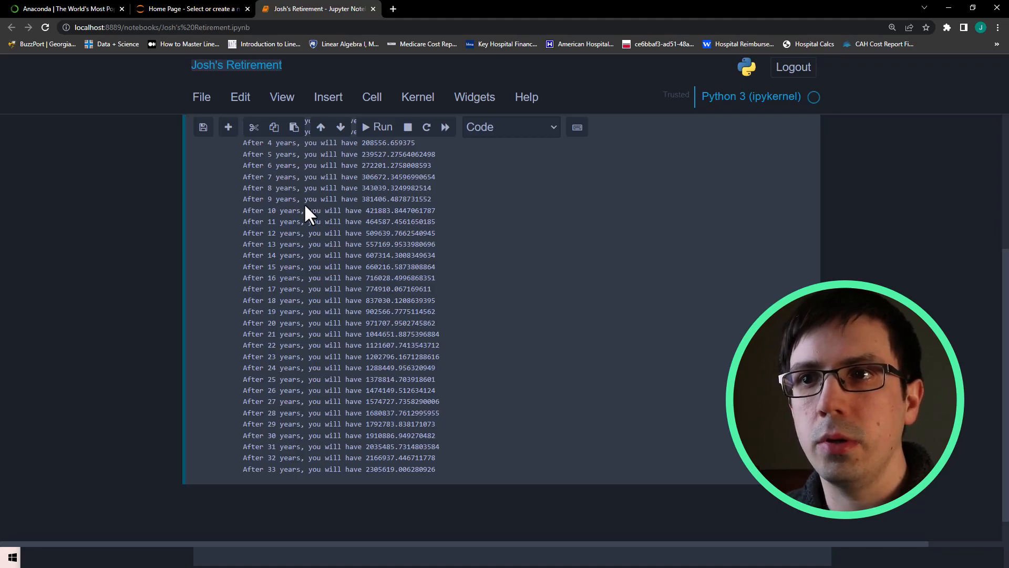
{"action": "mouse_move", "coordinate": [359, 391]}
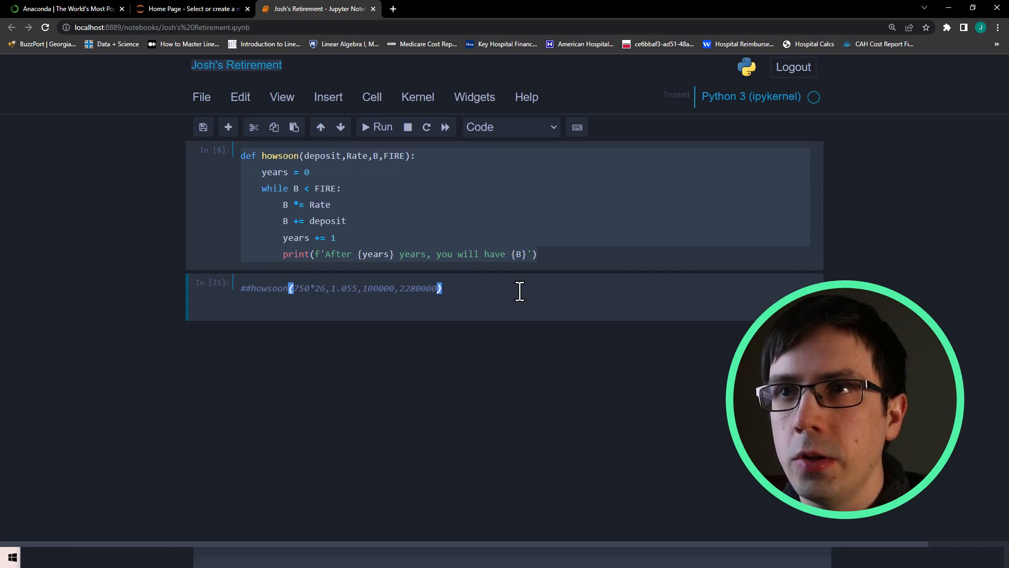
{"action": "mouse_move", "coordinate": [550, 260]}
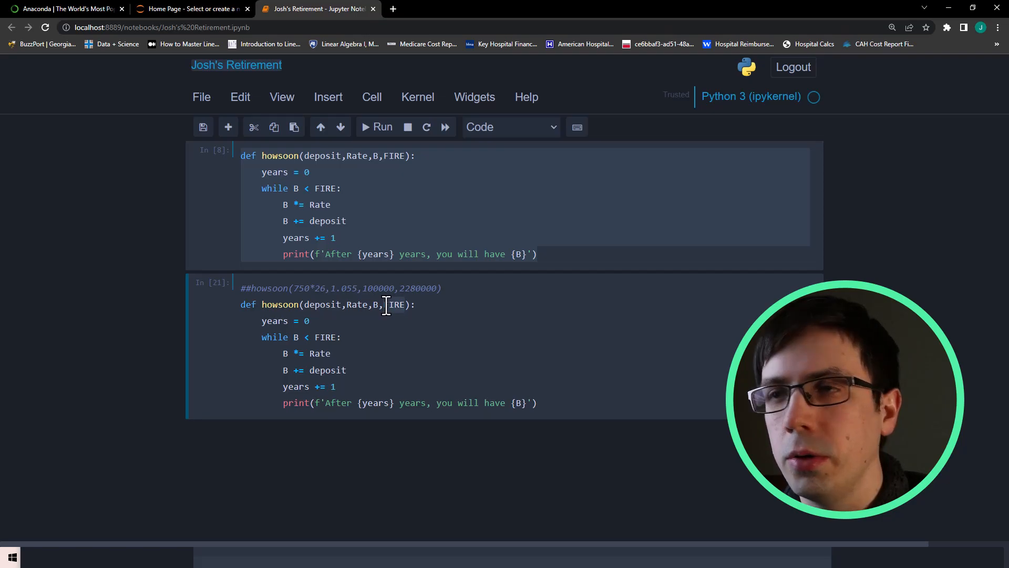
- Rename the copied function to howmuch(deposit,Rate,B,X) and loop while years < X
{"action": "key", "text": "Backspace"}
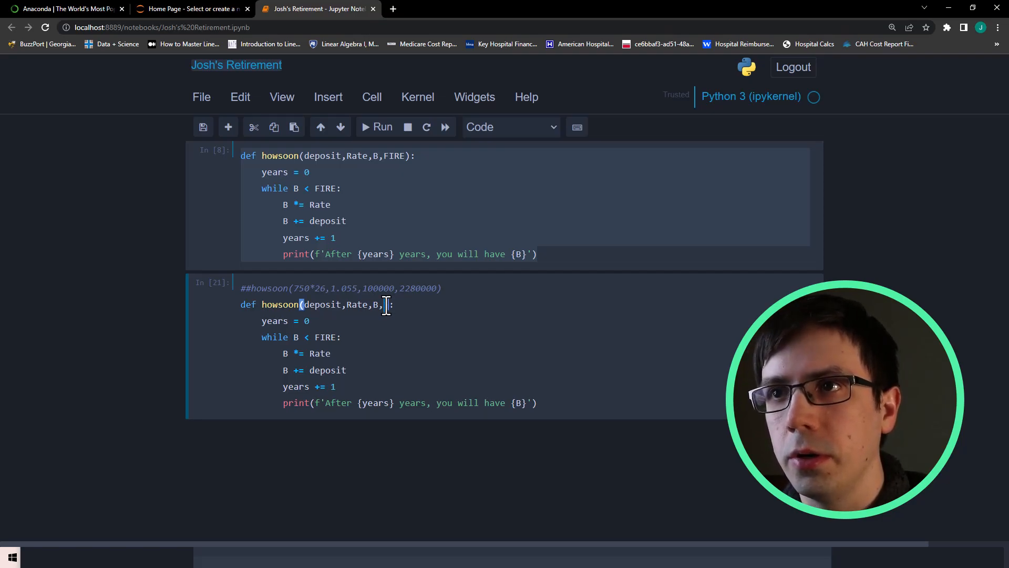
{"action": "type", "text": "X"}
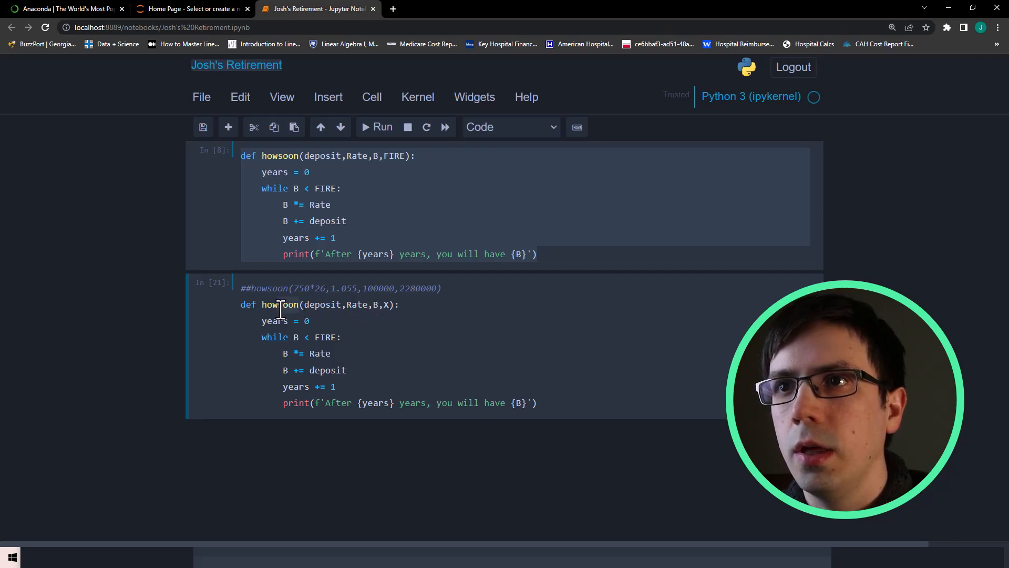
{"action": "type", "text": "howmuch"}
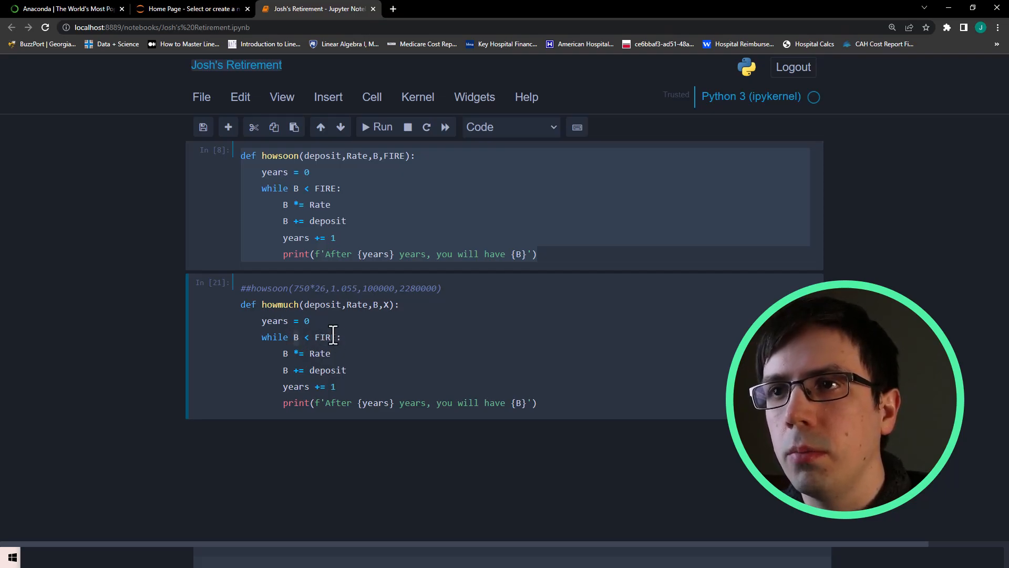
{"action": "type", "text": "years"}
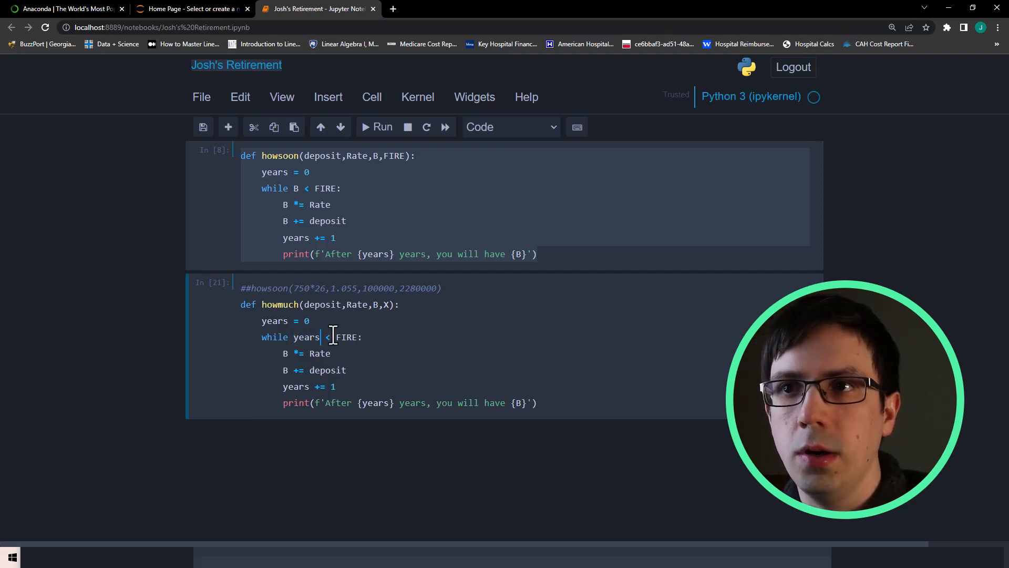
{"action": "type", "text": "XC"}
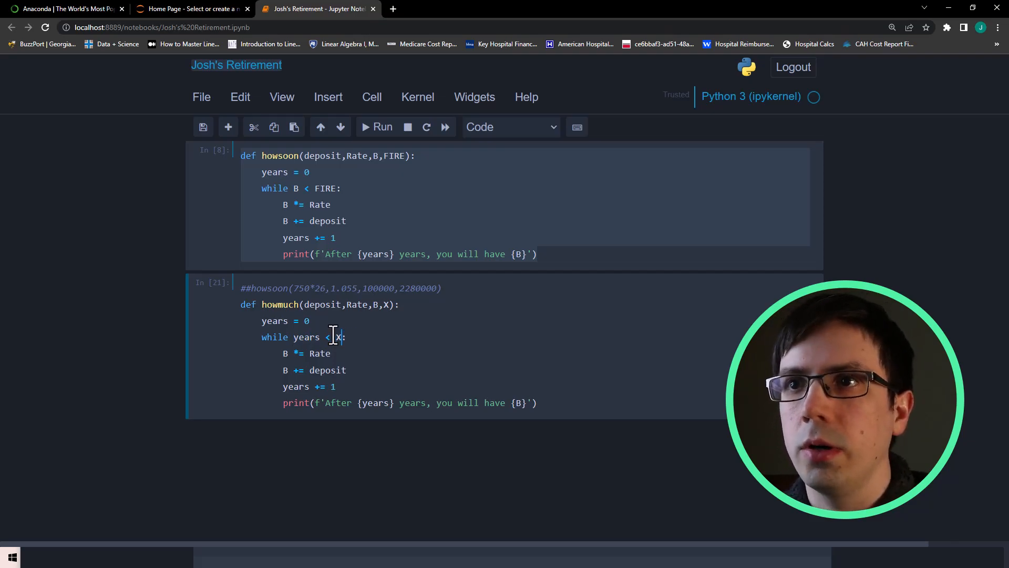
{"action": "mouse_move", "coordinate": [451, 402]}
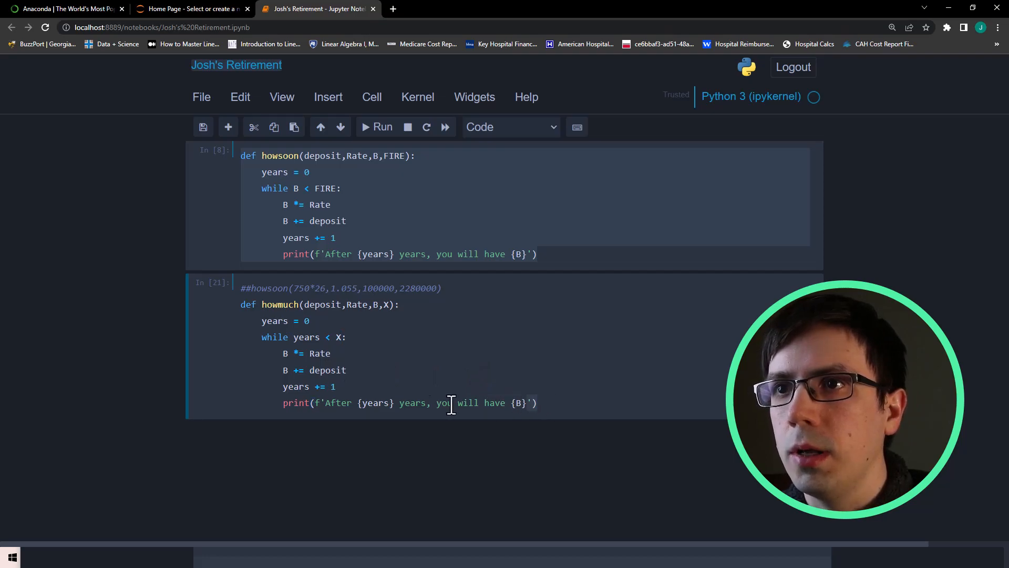
{"action": "mouse_move", "coordinate": [301, 403]}
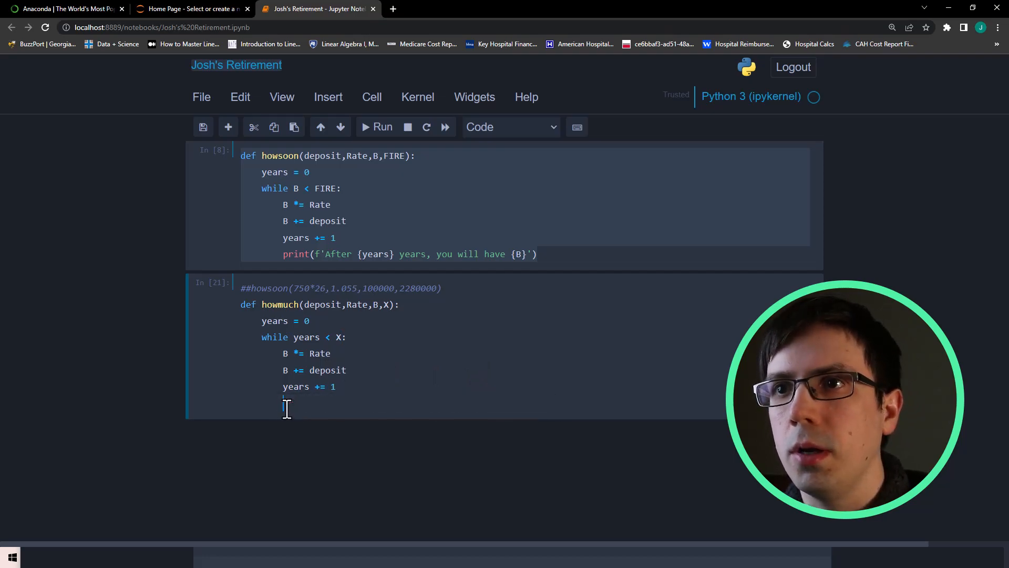
- Keep the yearly print line, add return B after the loop, and run the howmuch definition
{"action": "type", "text": "return B"}
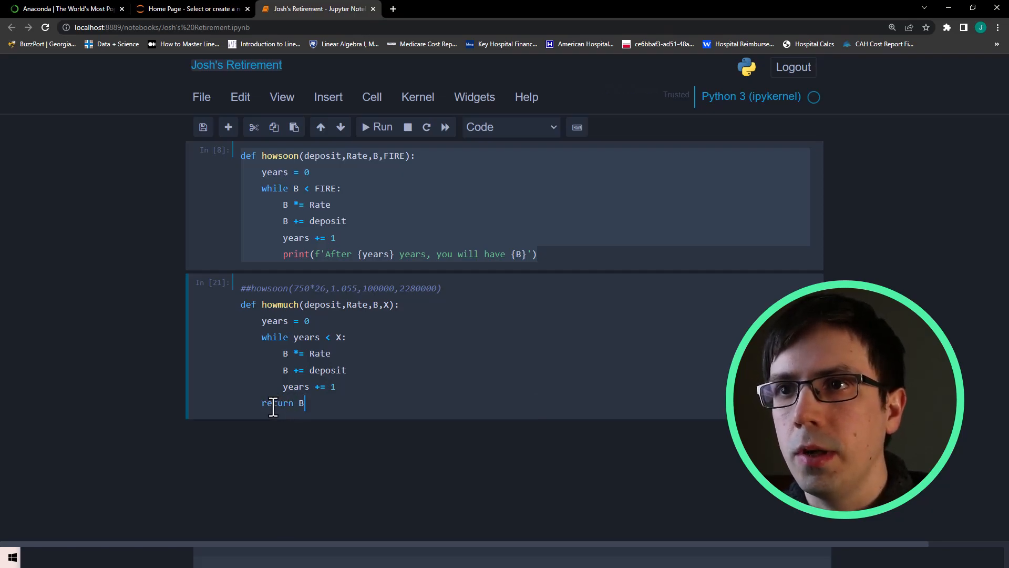
{"action": "key", "text": "Backspace"}
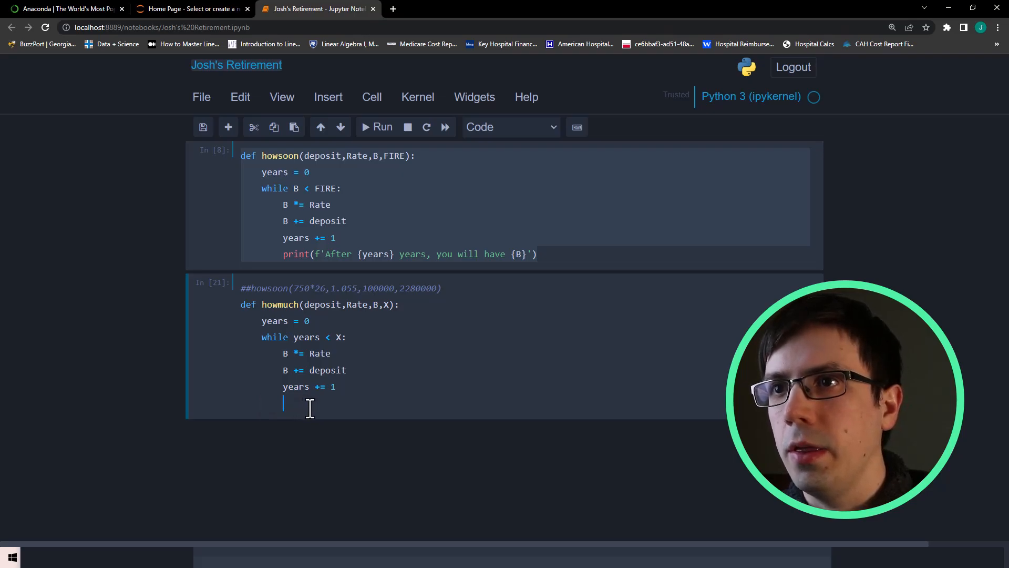
{"action": "type", "text": "print(f'After {years} years, you will have {B}')"}
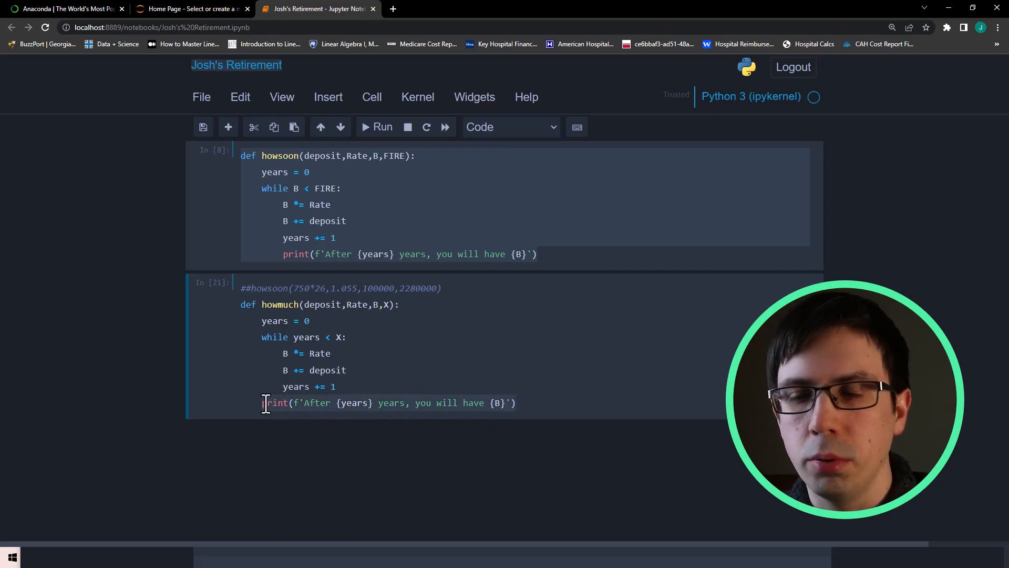
{"action": "type", "text": "return B"}
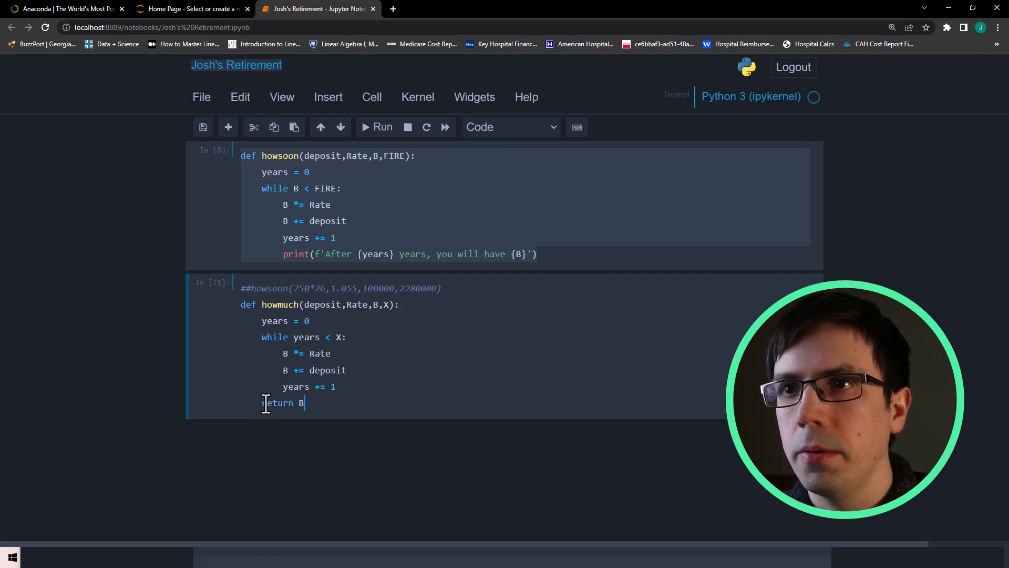
{"action": "left_click", "coordinate": [382, 127]}
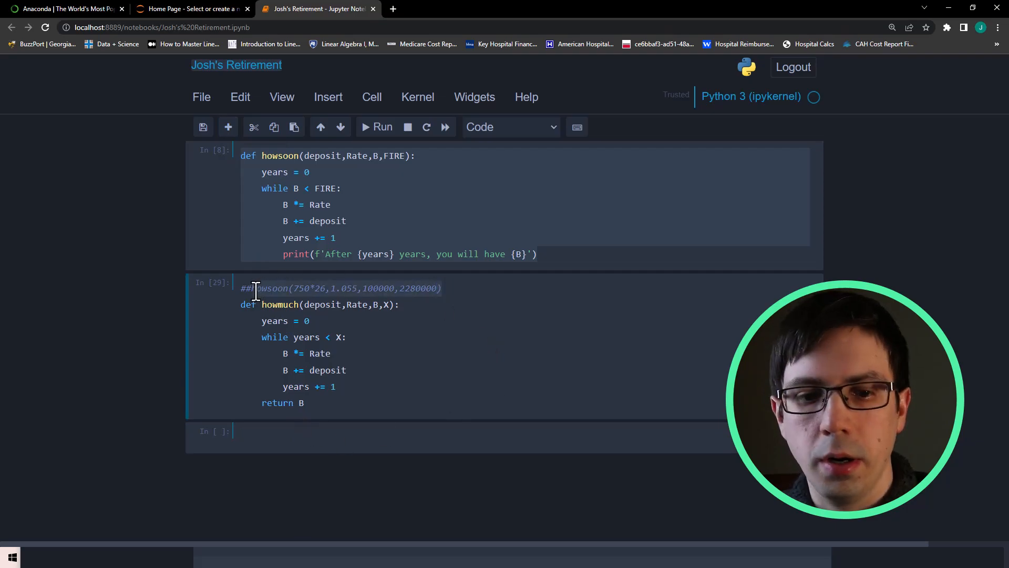
- Paste the earlier call into a new cell as howsoon(750*26,1.055,100000,40)
{"action": "type", "text": "howsoon(750*26,1.055,100000,2280000)"}
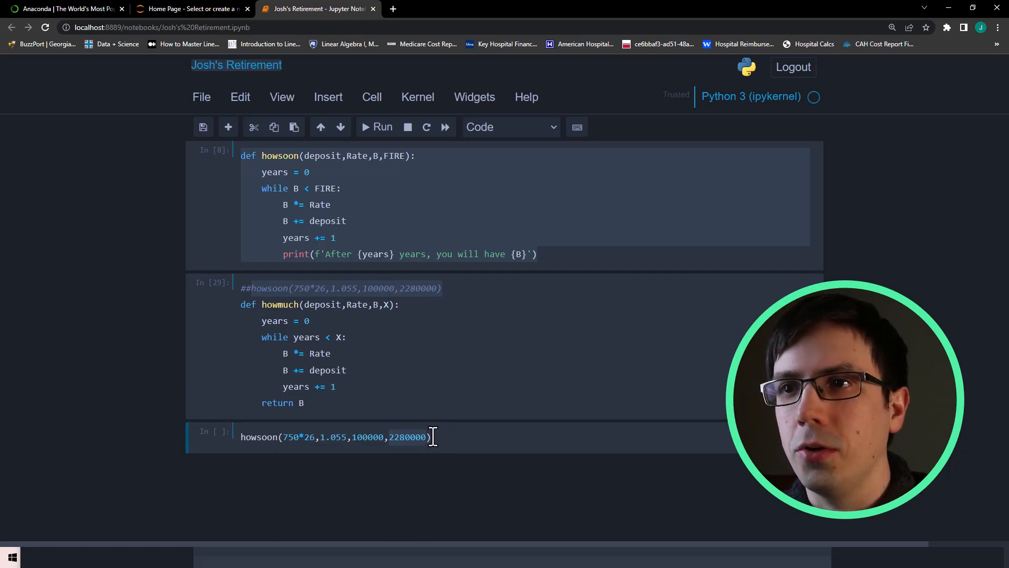
{"action": "key", "text": "Backspace"}
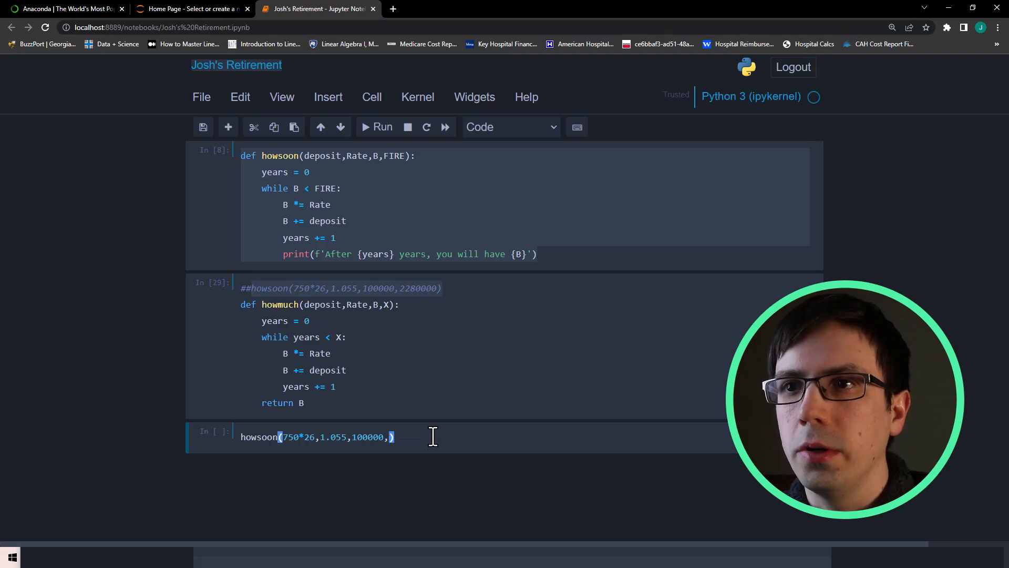
{"action": "type", "text": "40"}
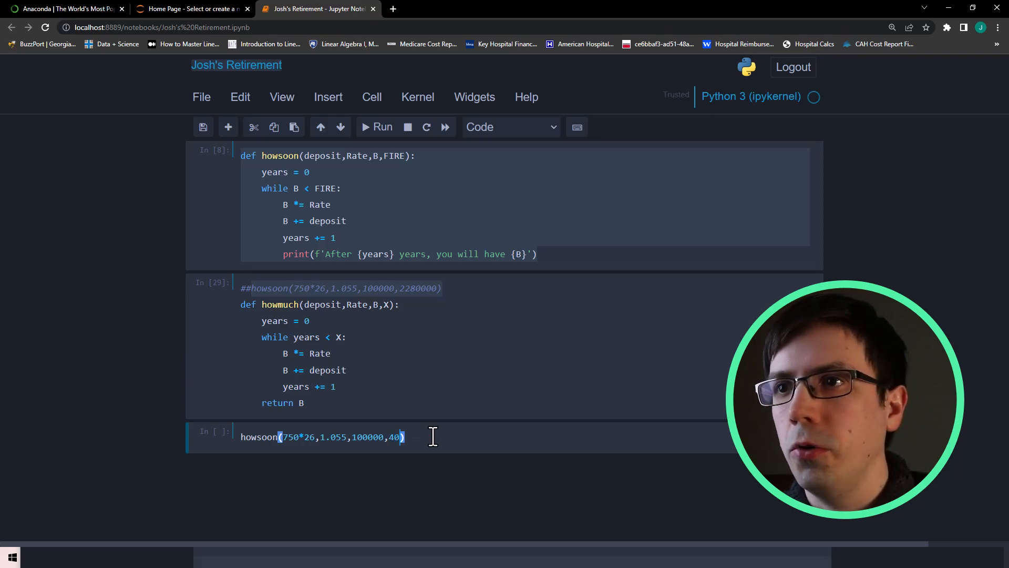